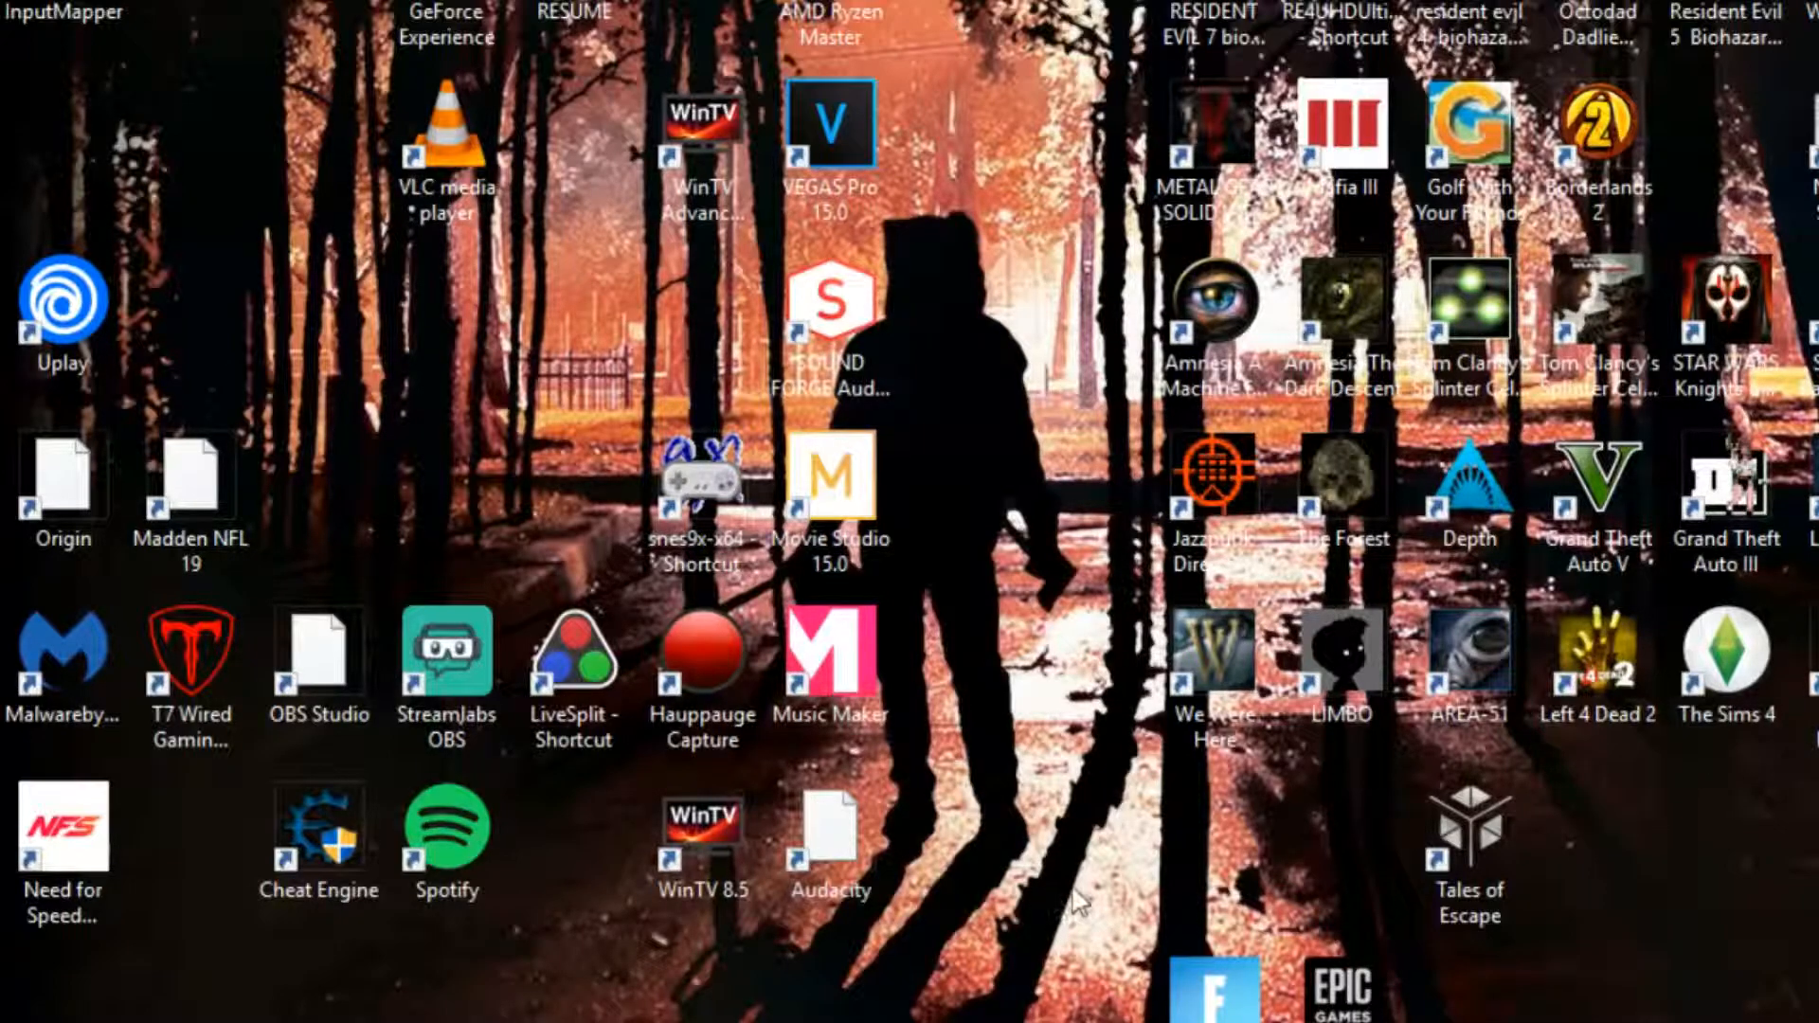
{"action": "mouse_move", "coordinate": [1774, 888]}
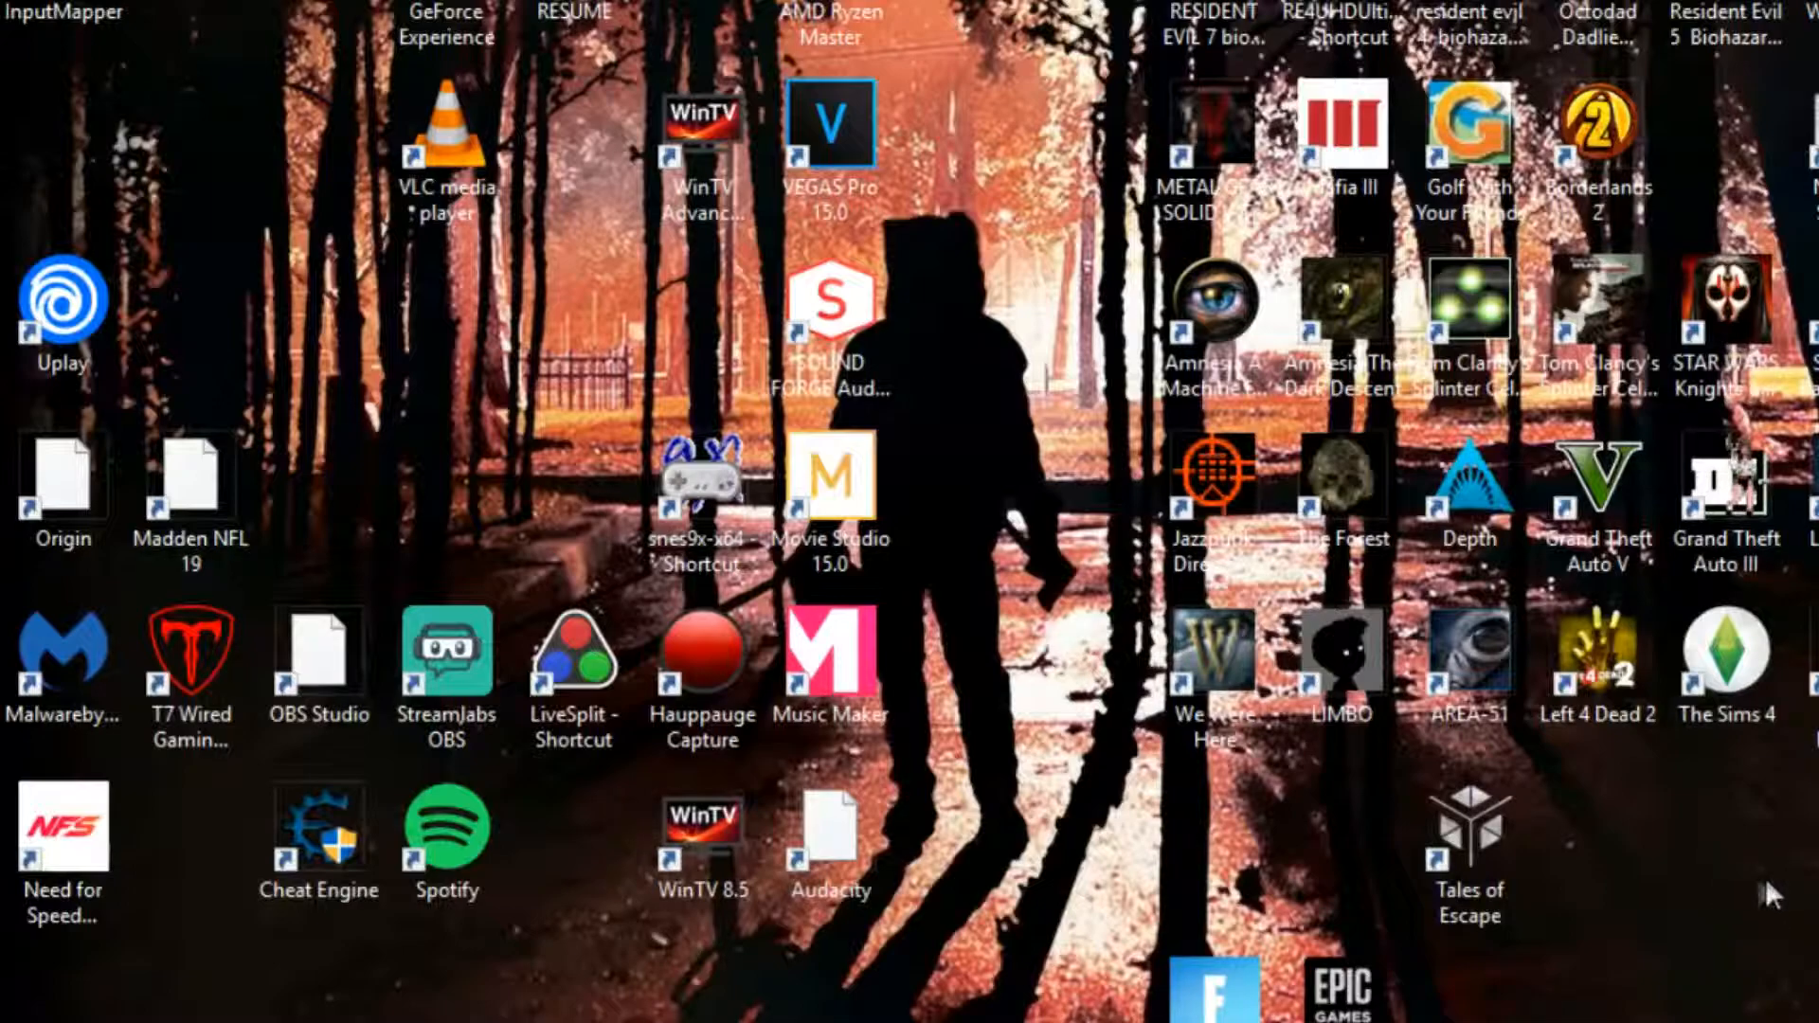
{"action": "mouse_move", "coordinate": [957, 284]}
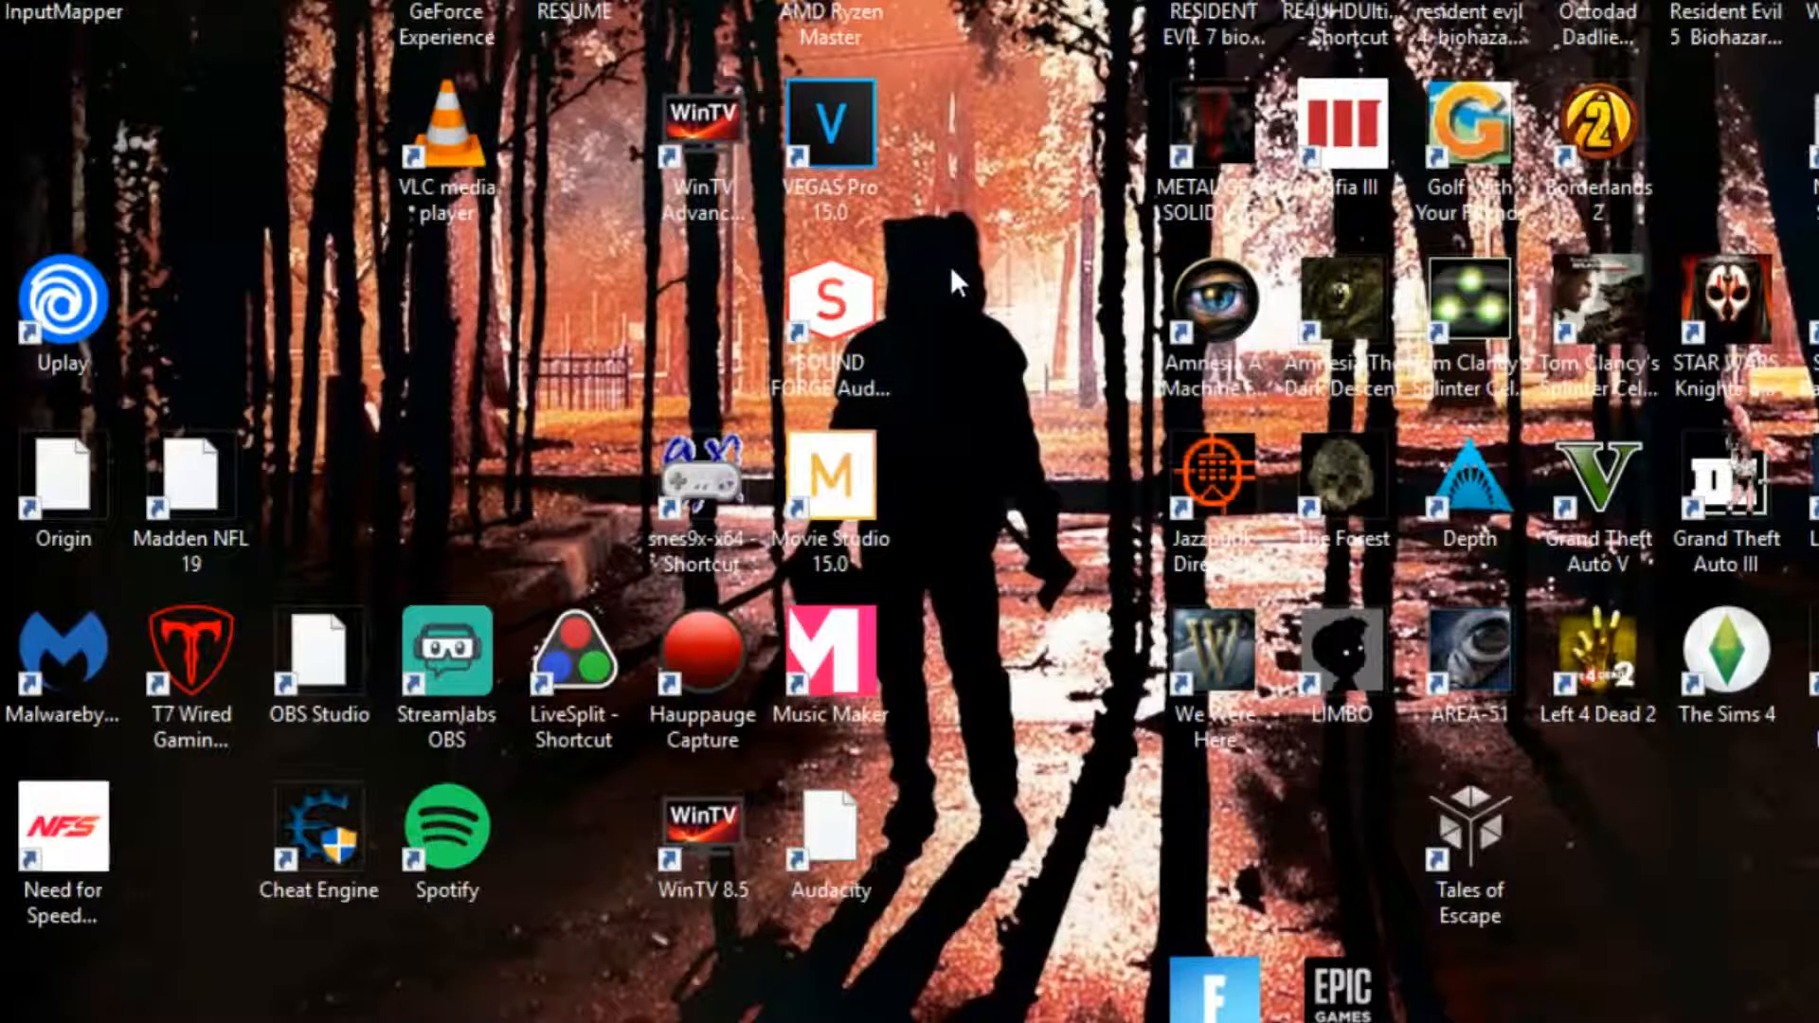
Right-click an empty spot on the desktop to bring up its context menu.
{"action": "right_click", "coordinate": [968, 279]}
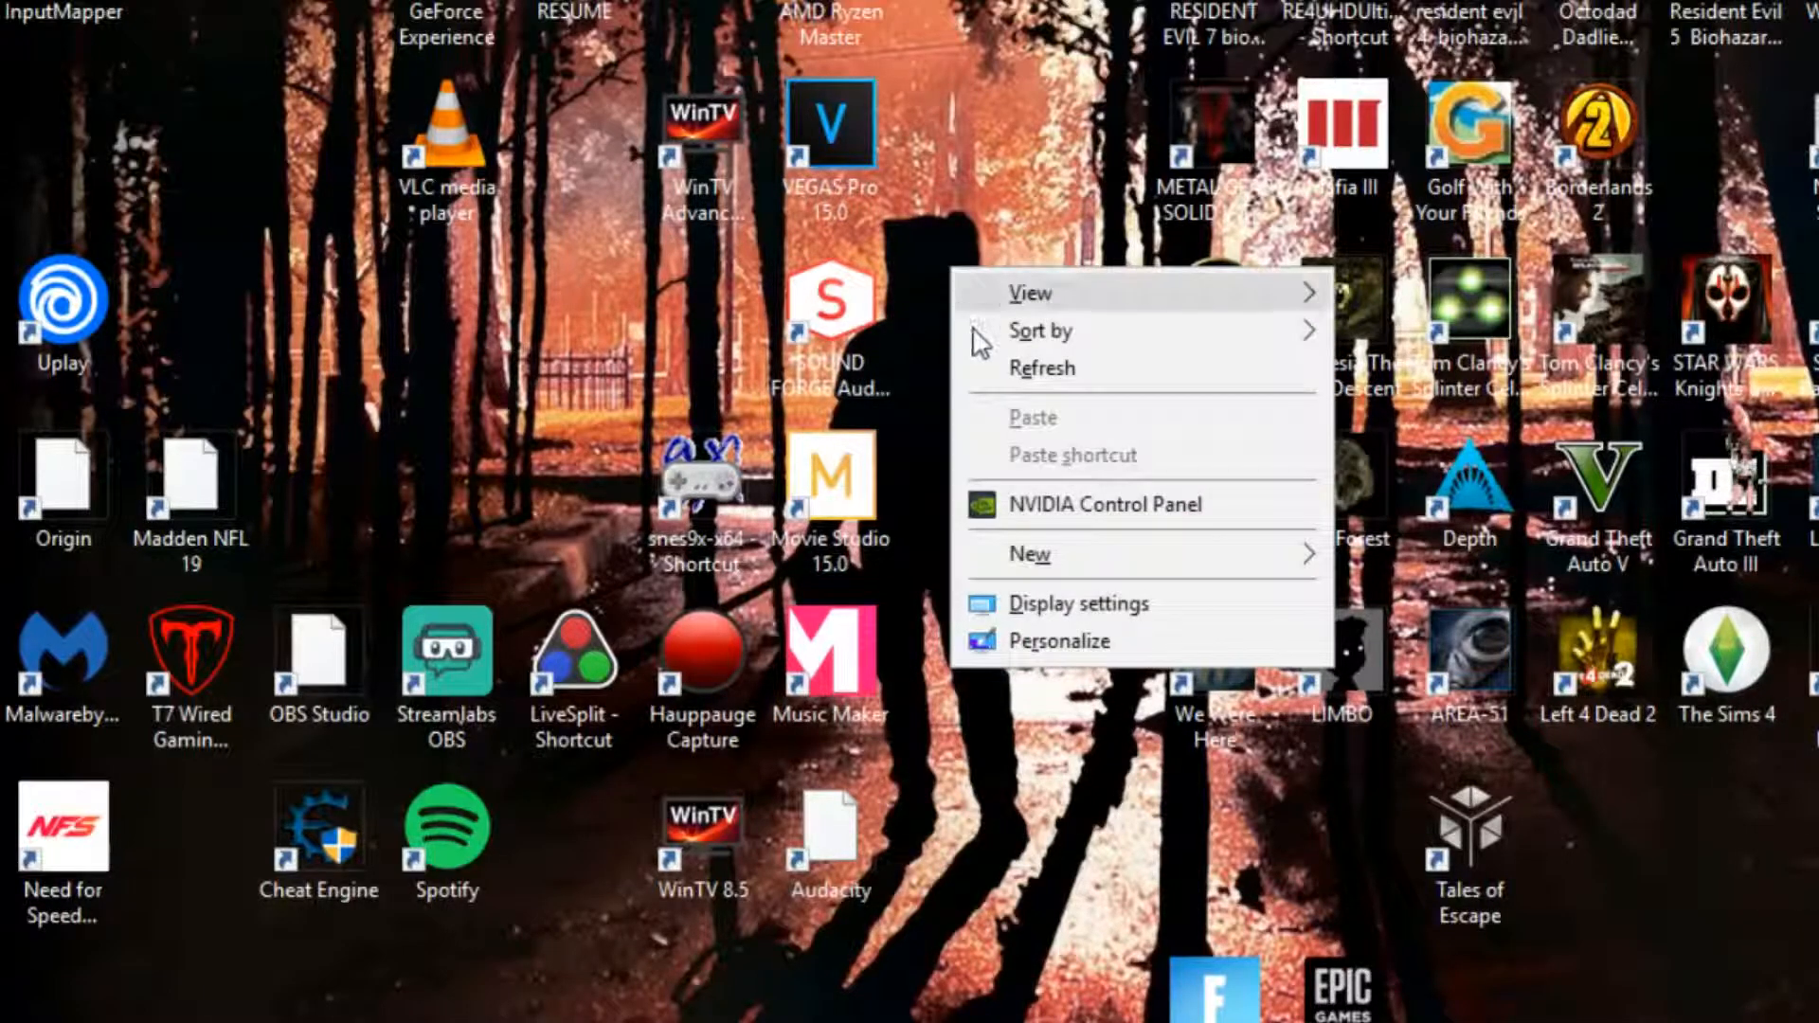
{"action": "mouse_move", "coordinate": [1065, 522]}
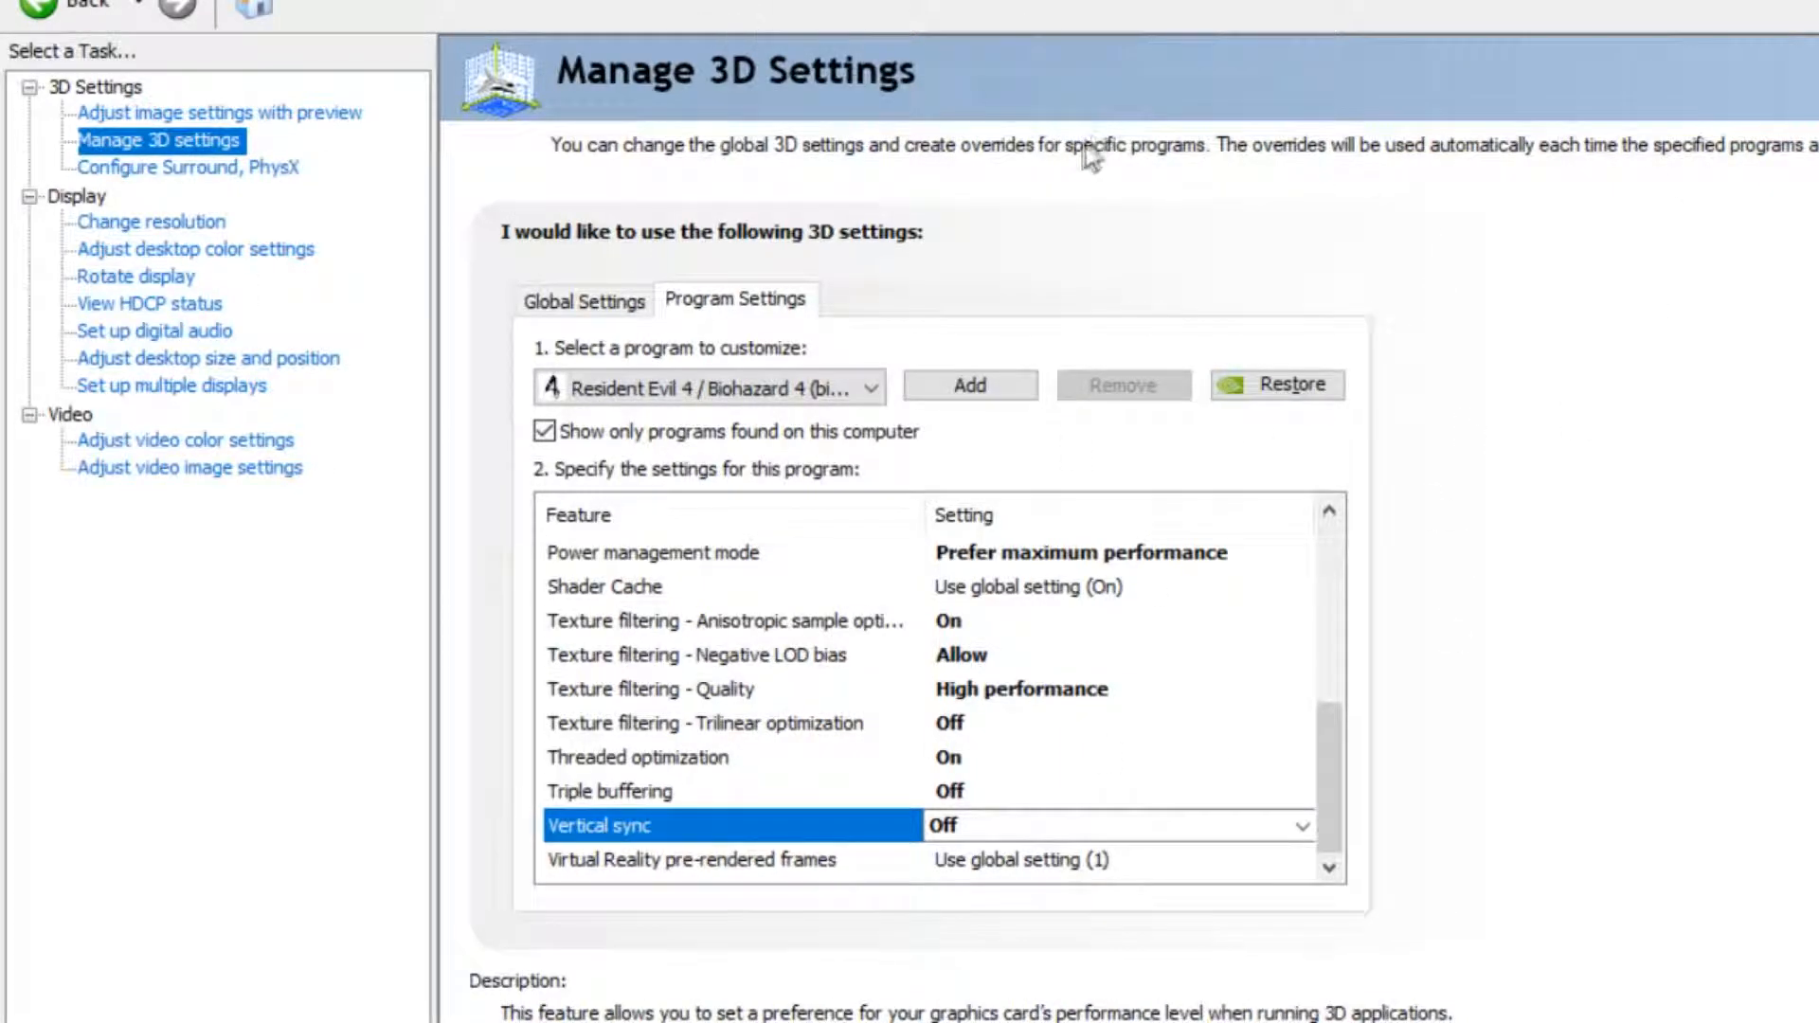
{"action": "mouse_move", "coordinate": [649, 87]}
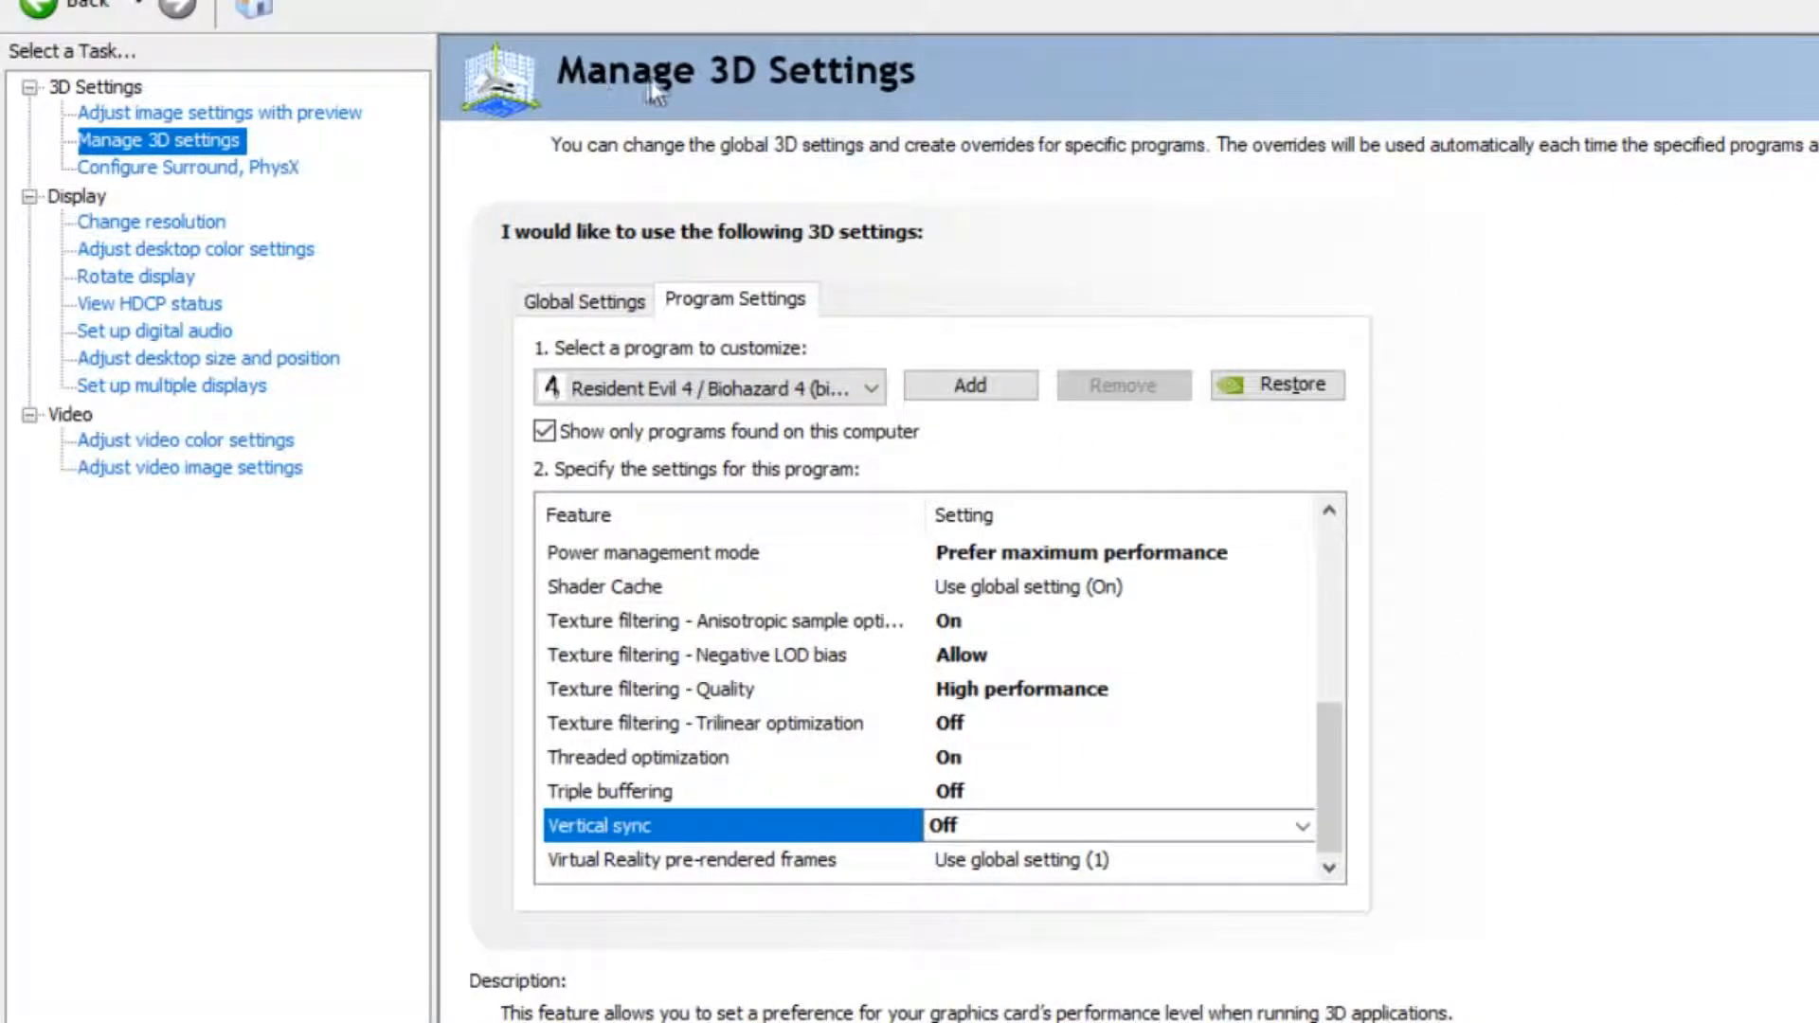
{"action": "mouse_move", "coordinate": [841, 93]}
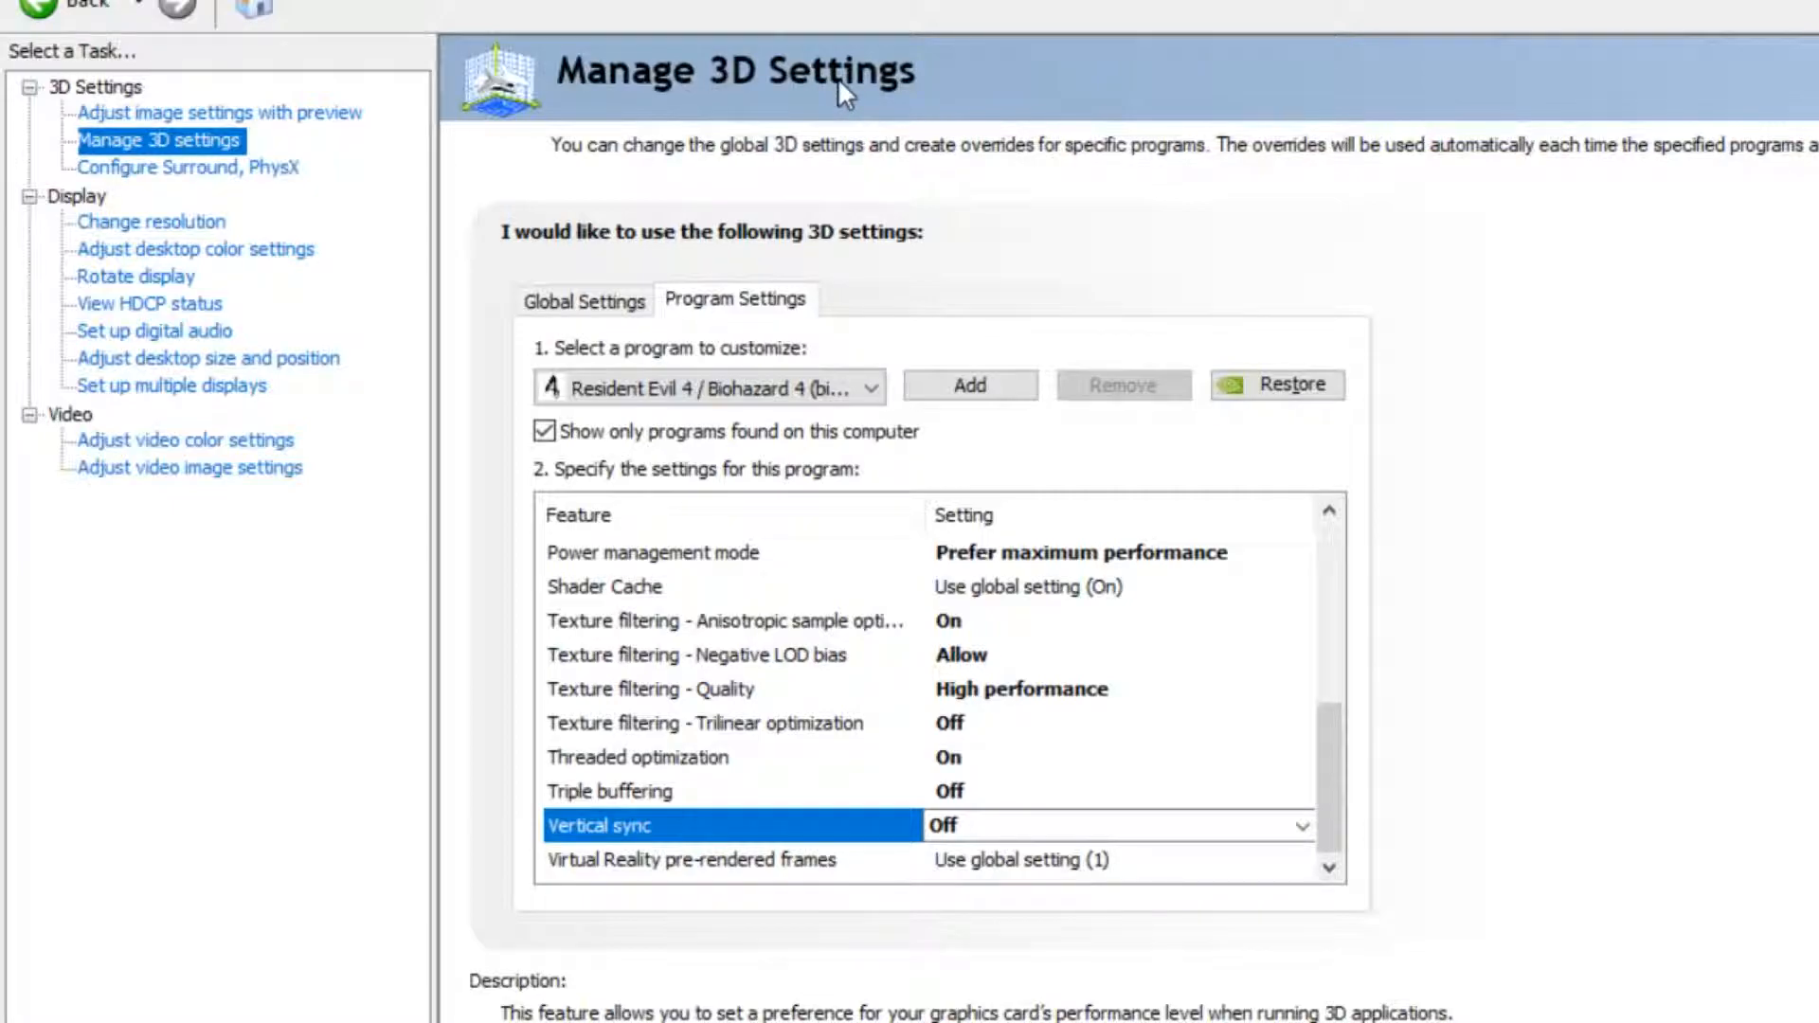
{"action": "mouse_move", "coordinate": [721, 313]}
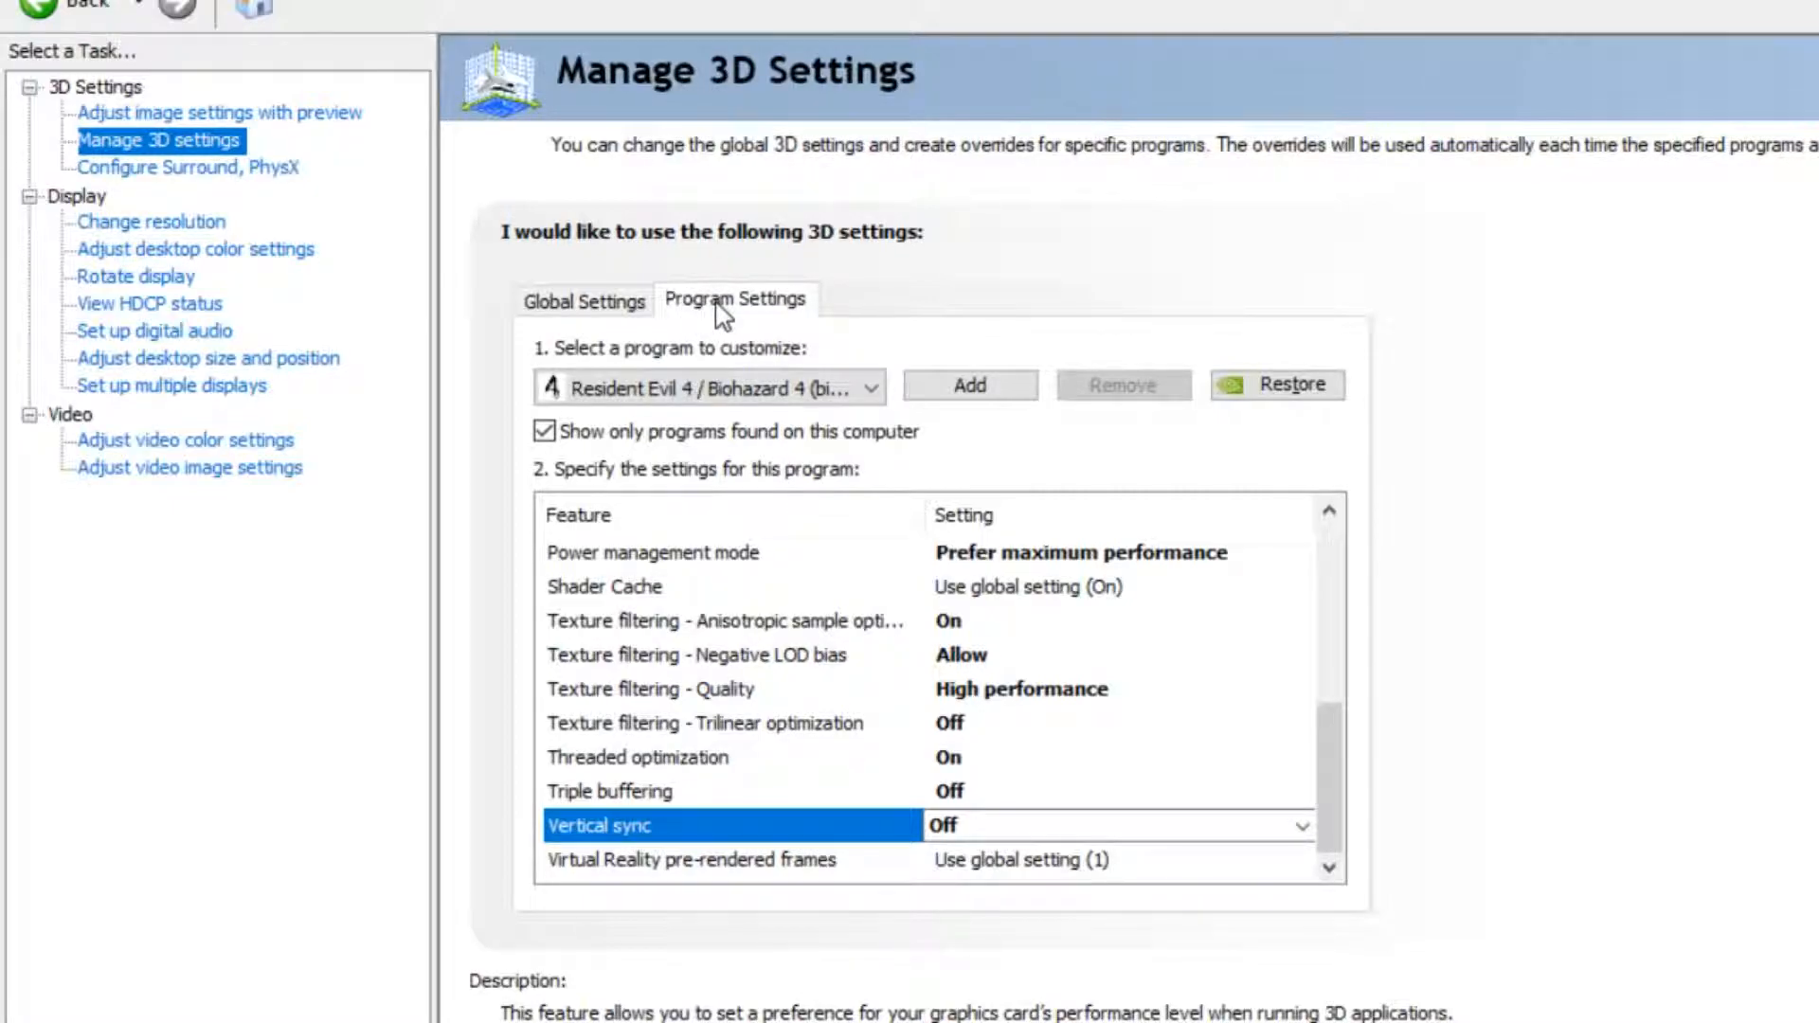
{"action": "mouse_move", "coordinate": [957, 304]}
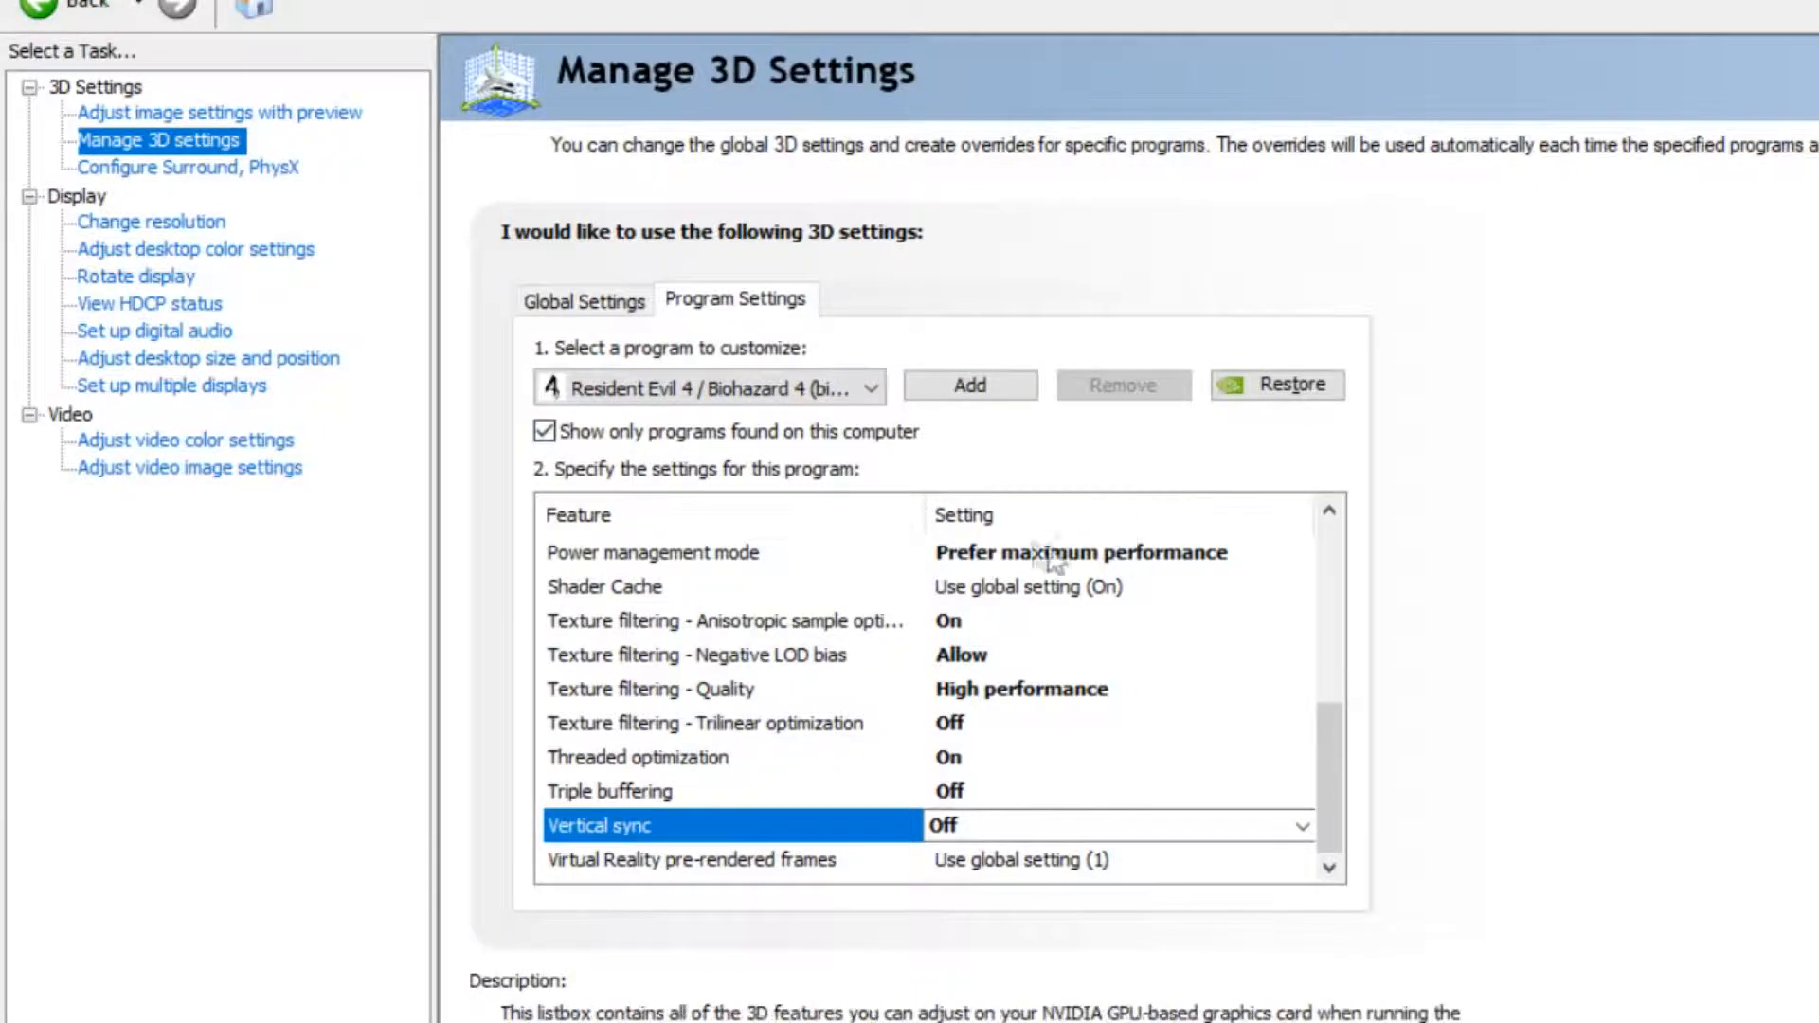
{"action": "scroll", "scroll_direction": "down", "scroll_amount": 3}
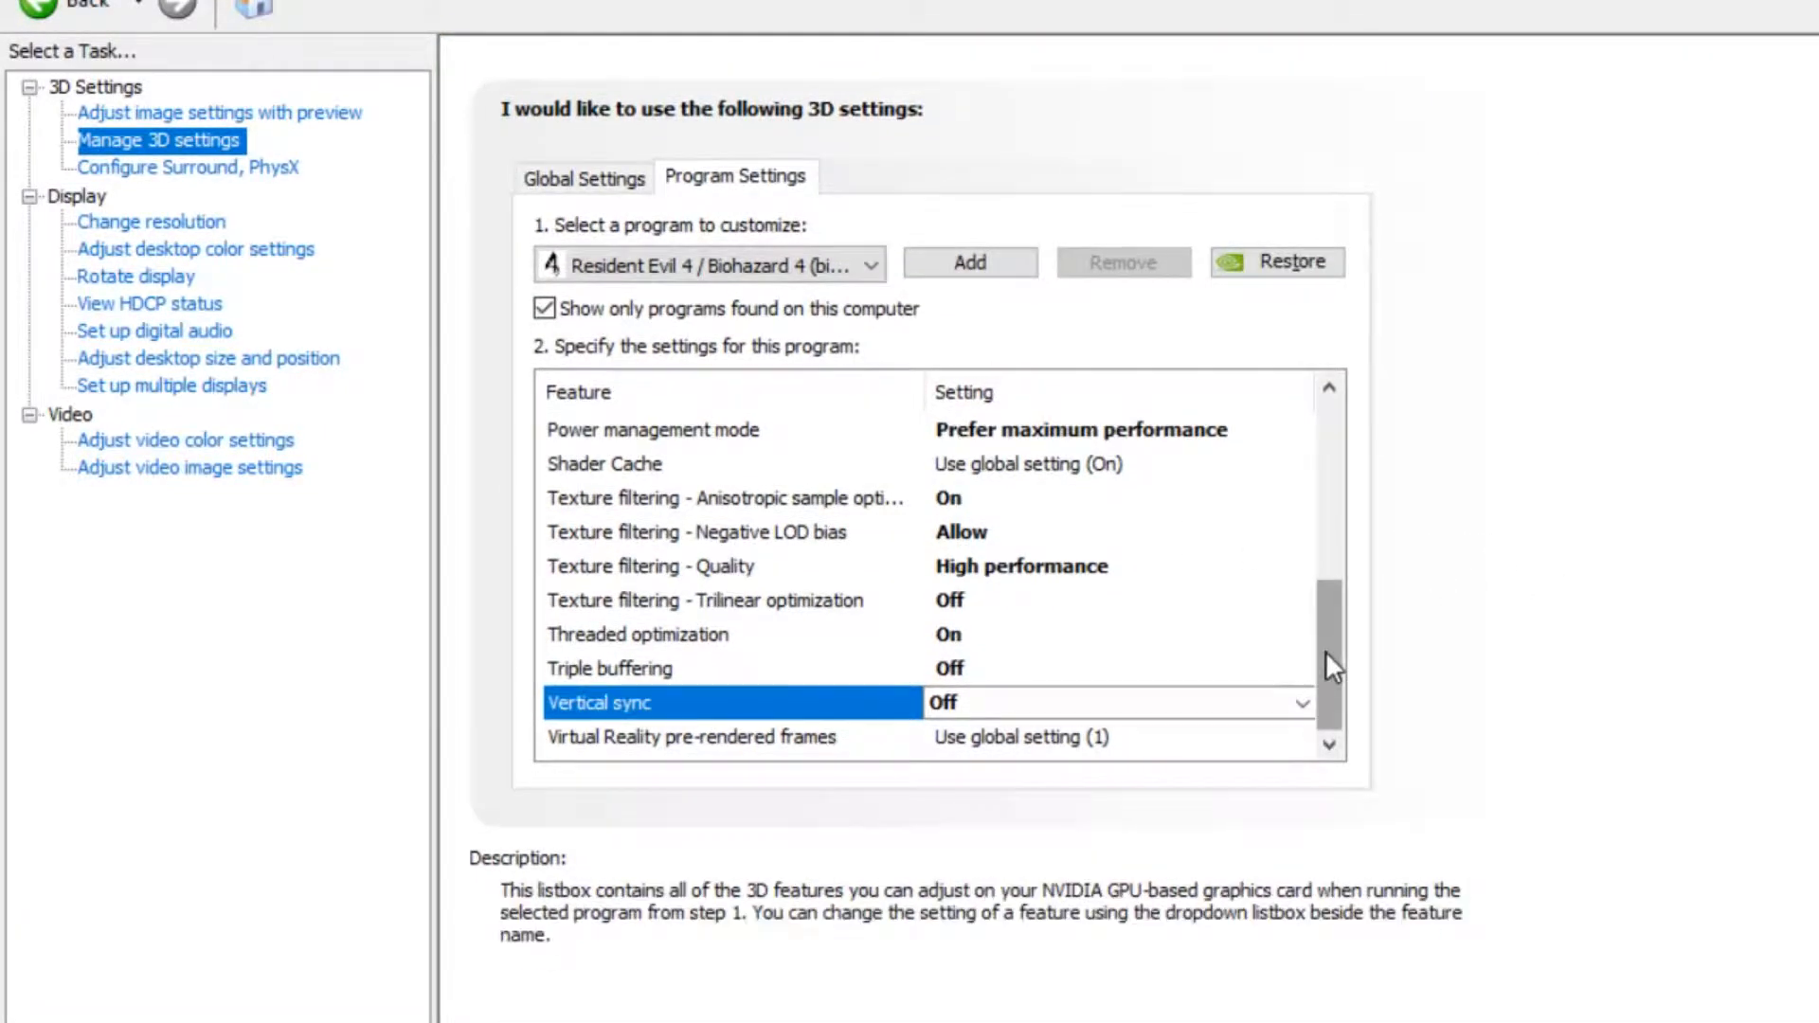
{"action": "scroll", "scroll_direction": "up", "scroll_amount": 3}
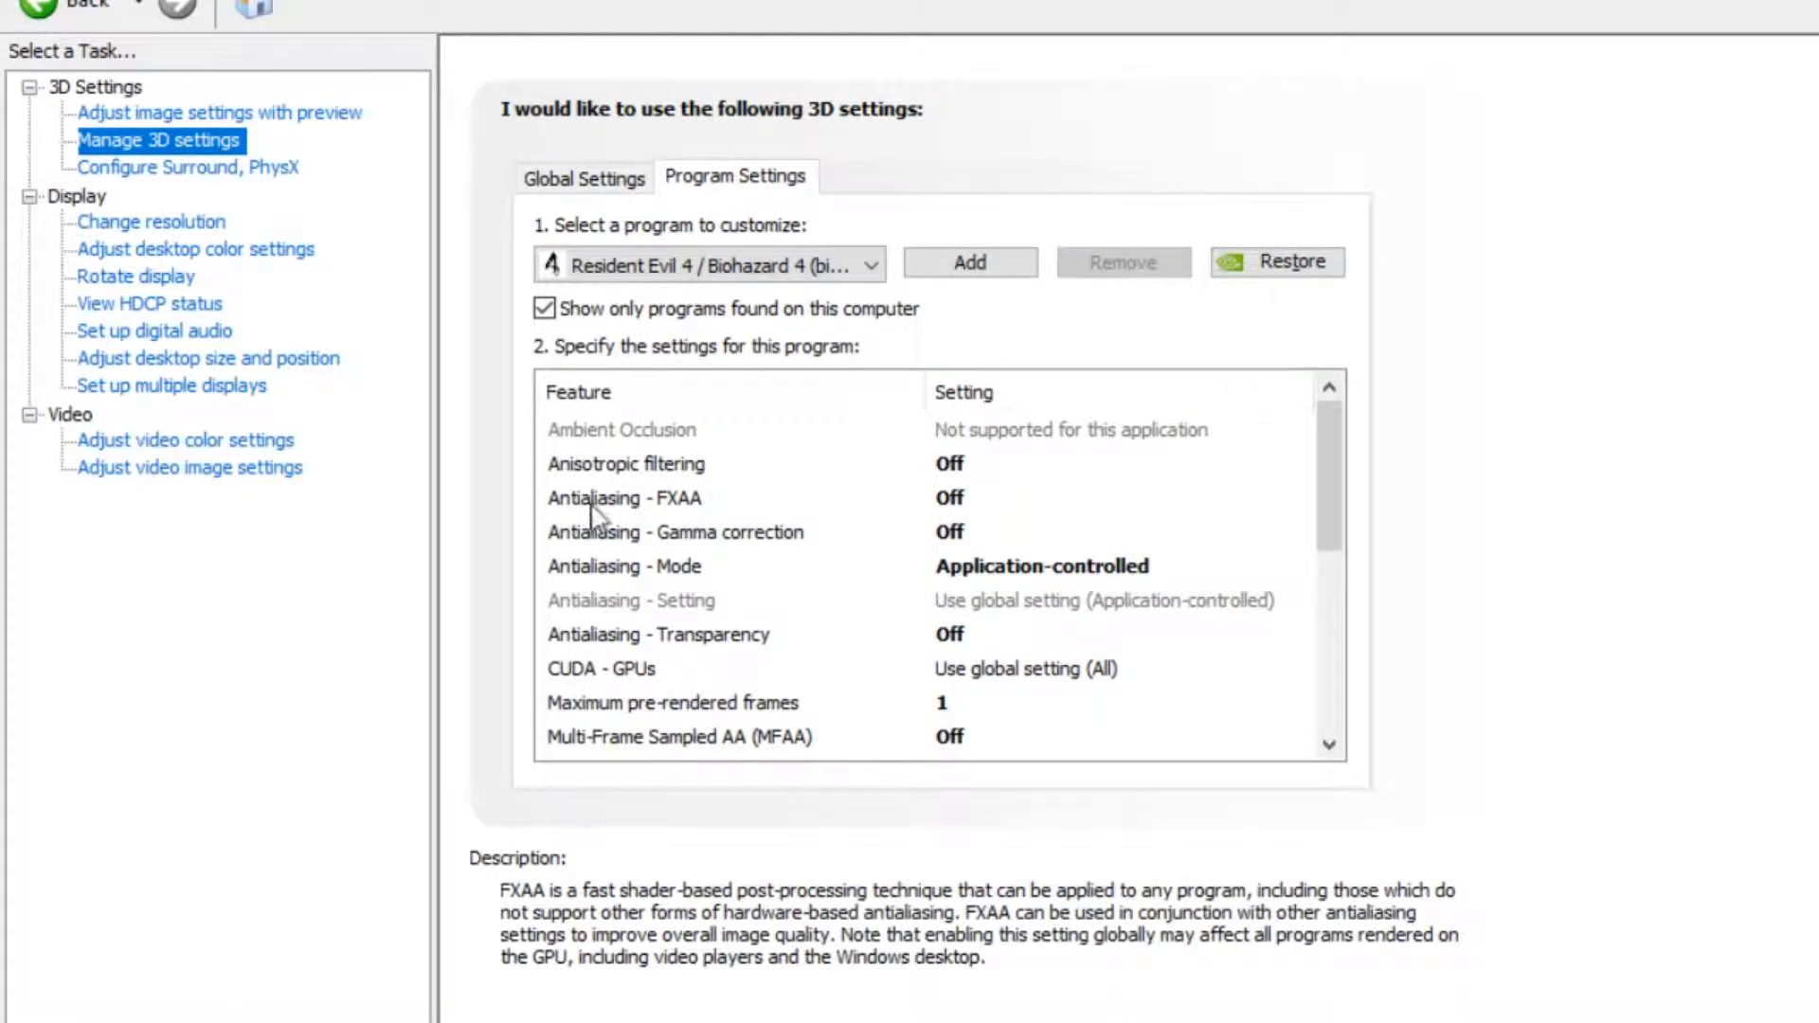
{"action": "mouse_move", "coordinate": [693, 516]}
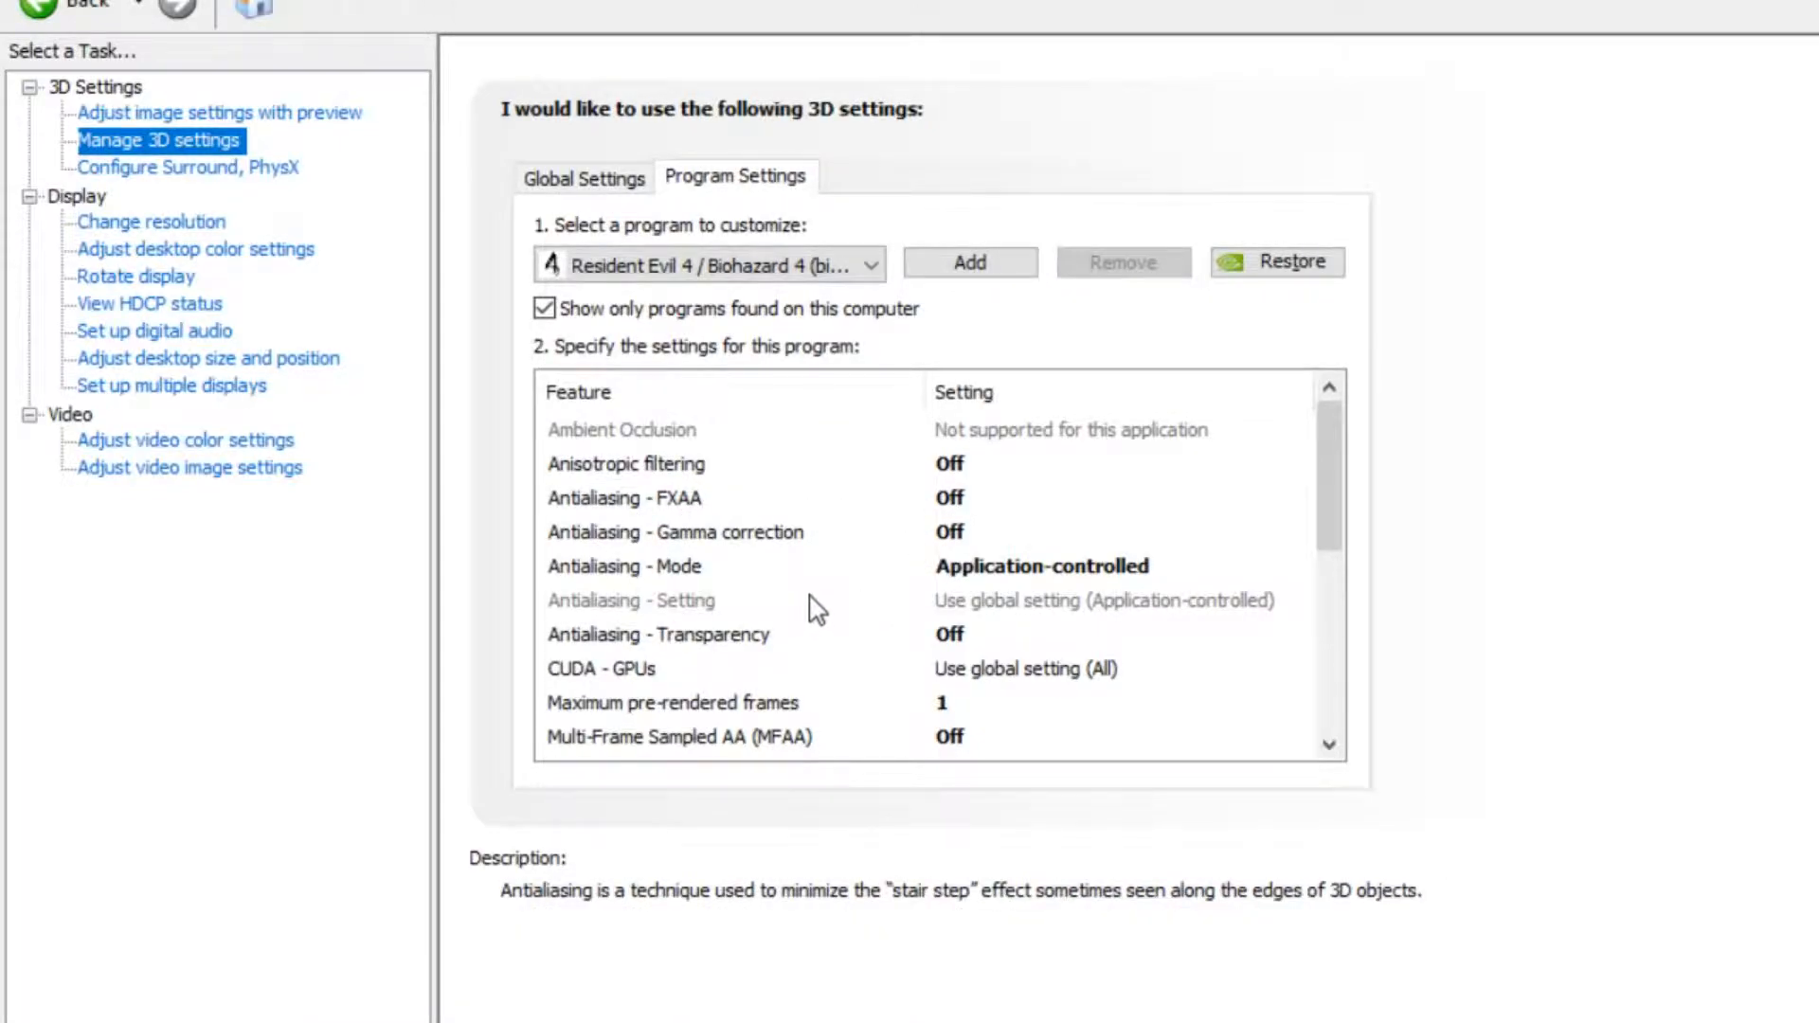
{"action": "mouse_move", "coordinate": [957, 545]}
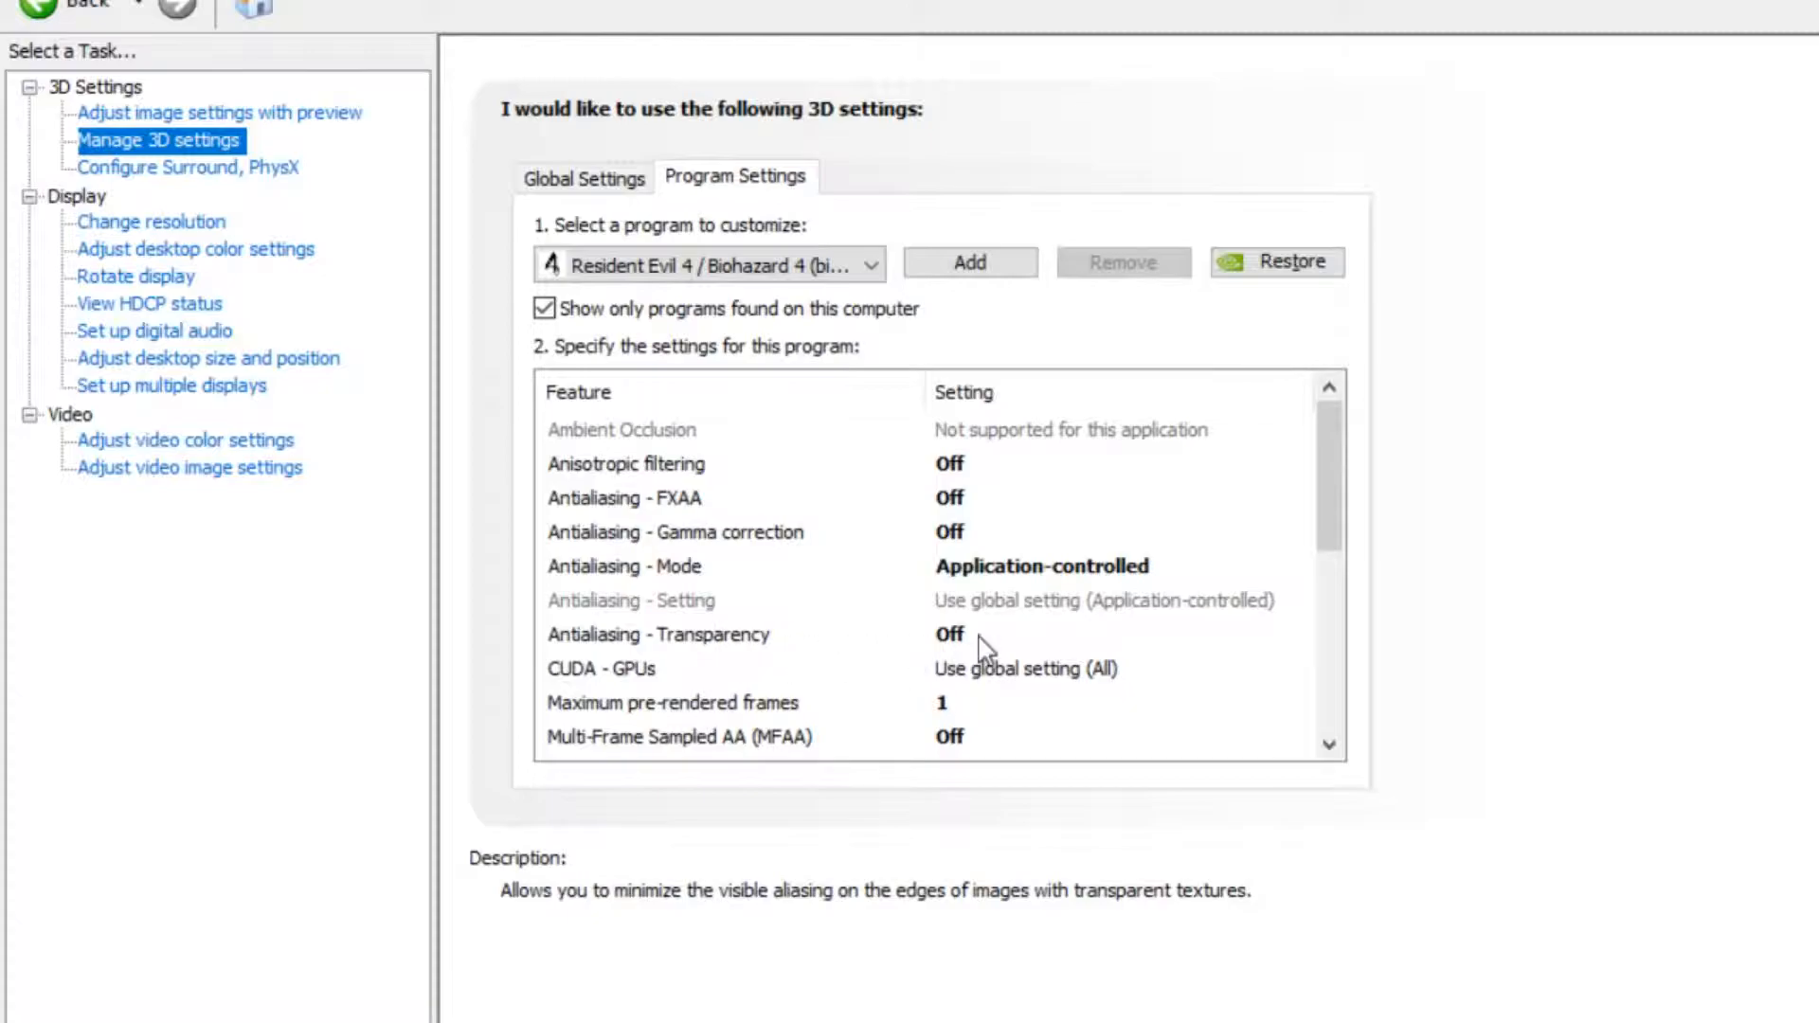
{"action": "scroll", "scroll_direction": "down", "scroll_amount": 3}
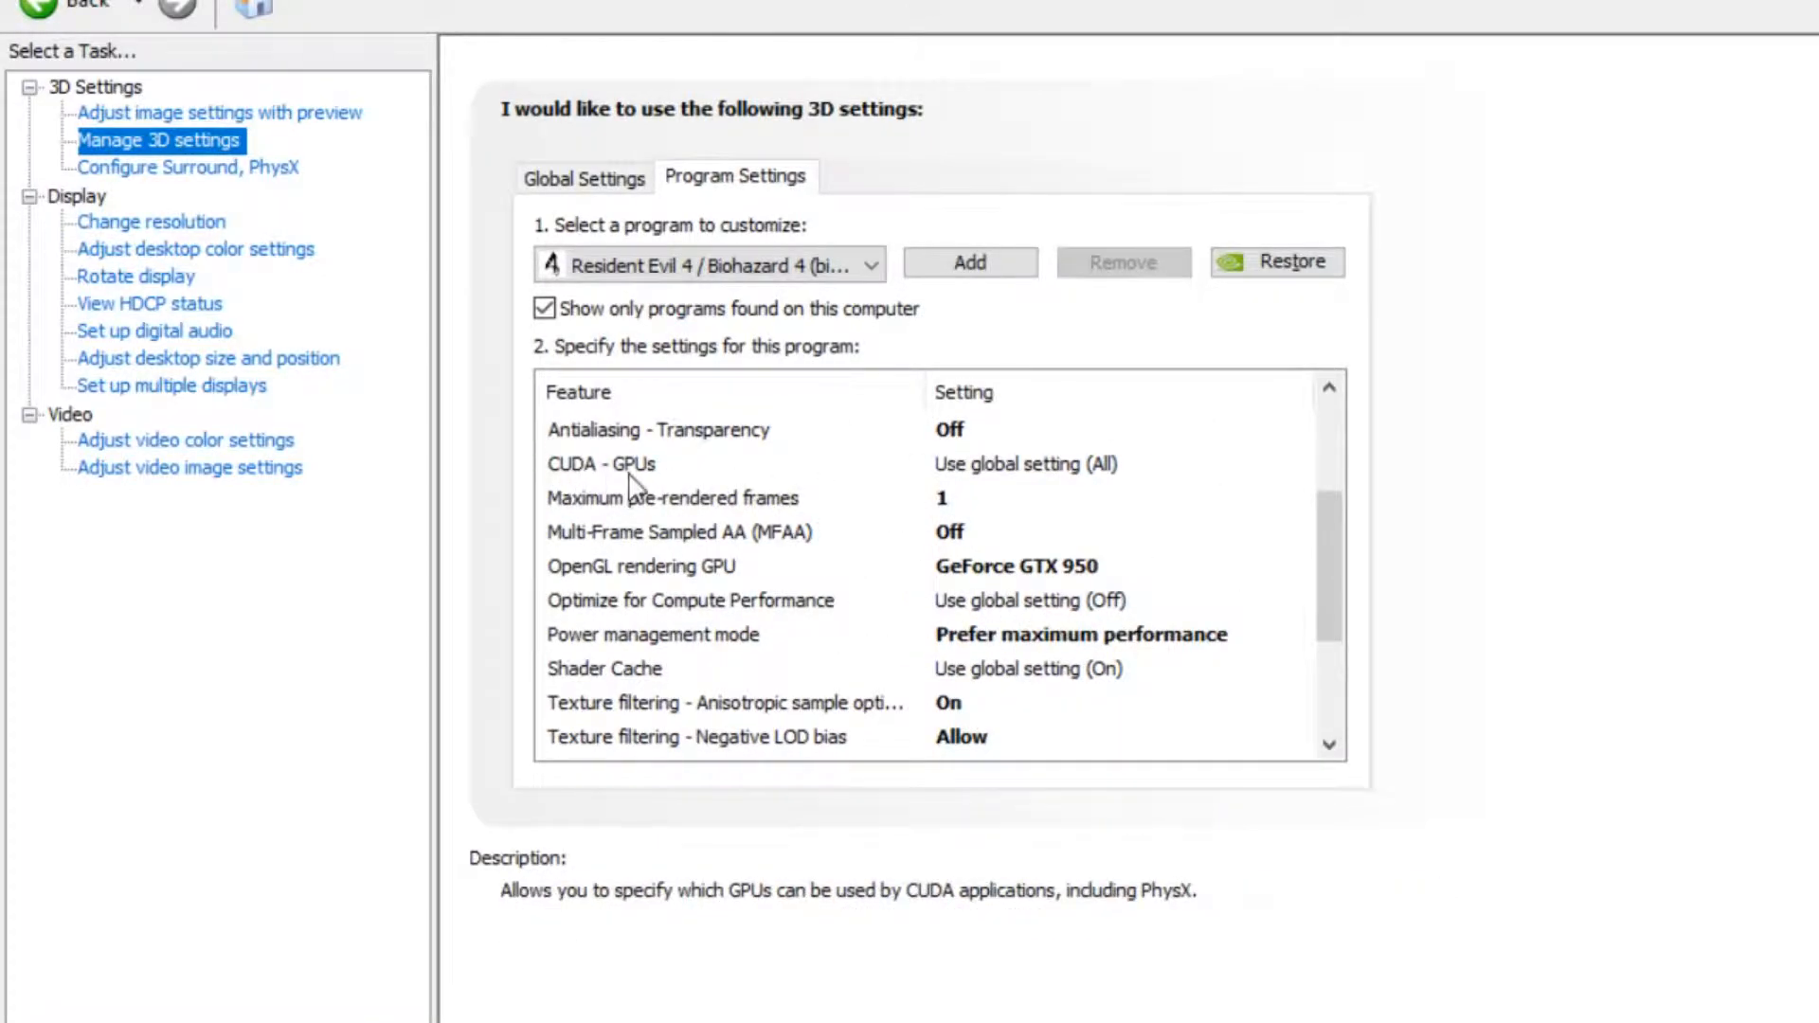
{"action": "mouse_move", "coordinate": [986, 481]}
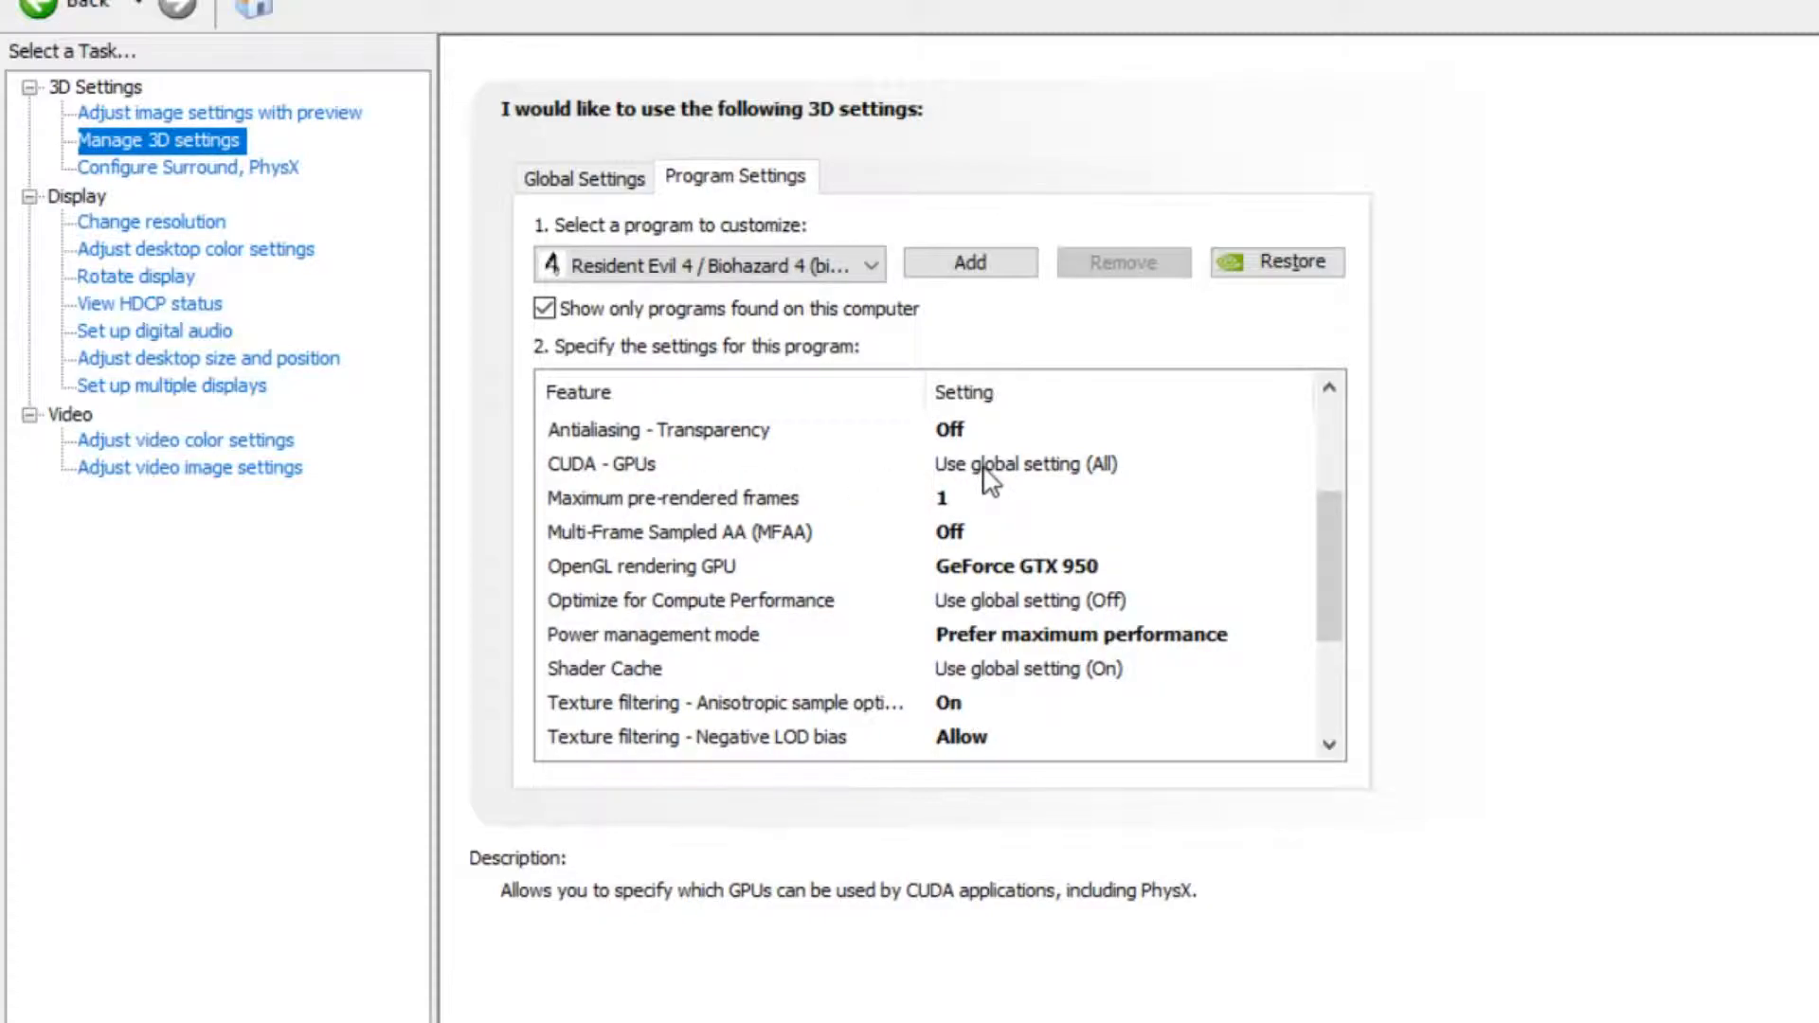
{"action": "left_click", "coordinate": [1021, 464]}
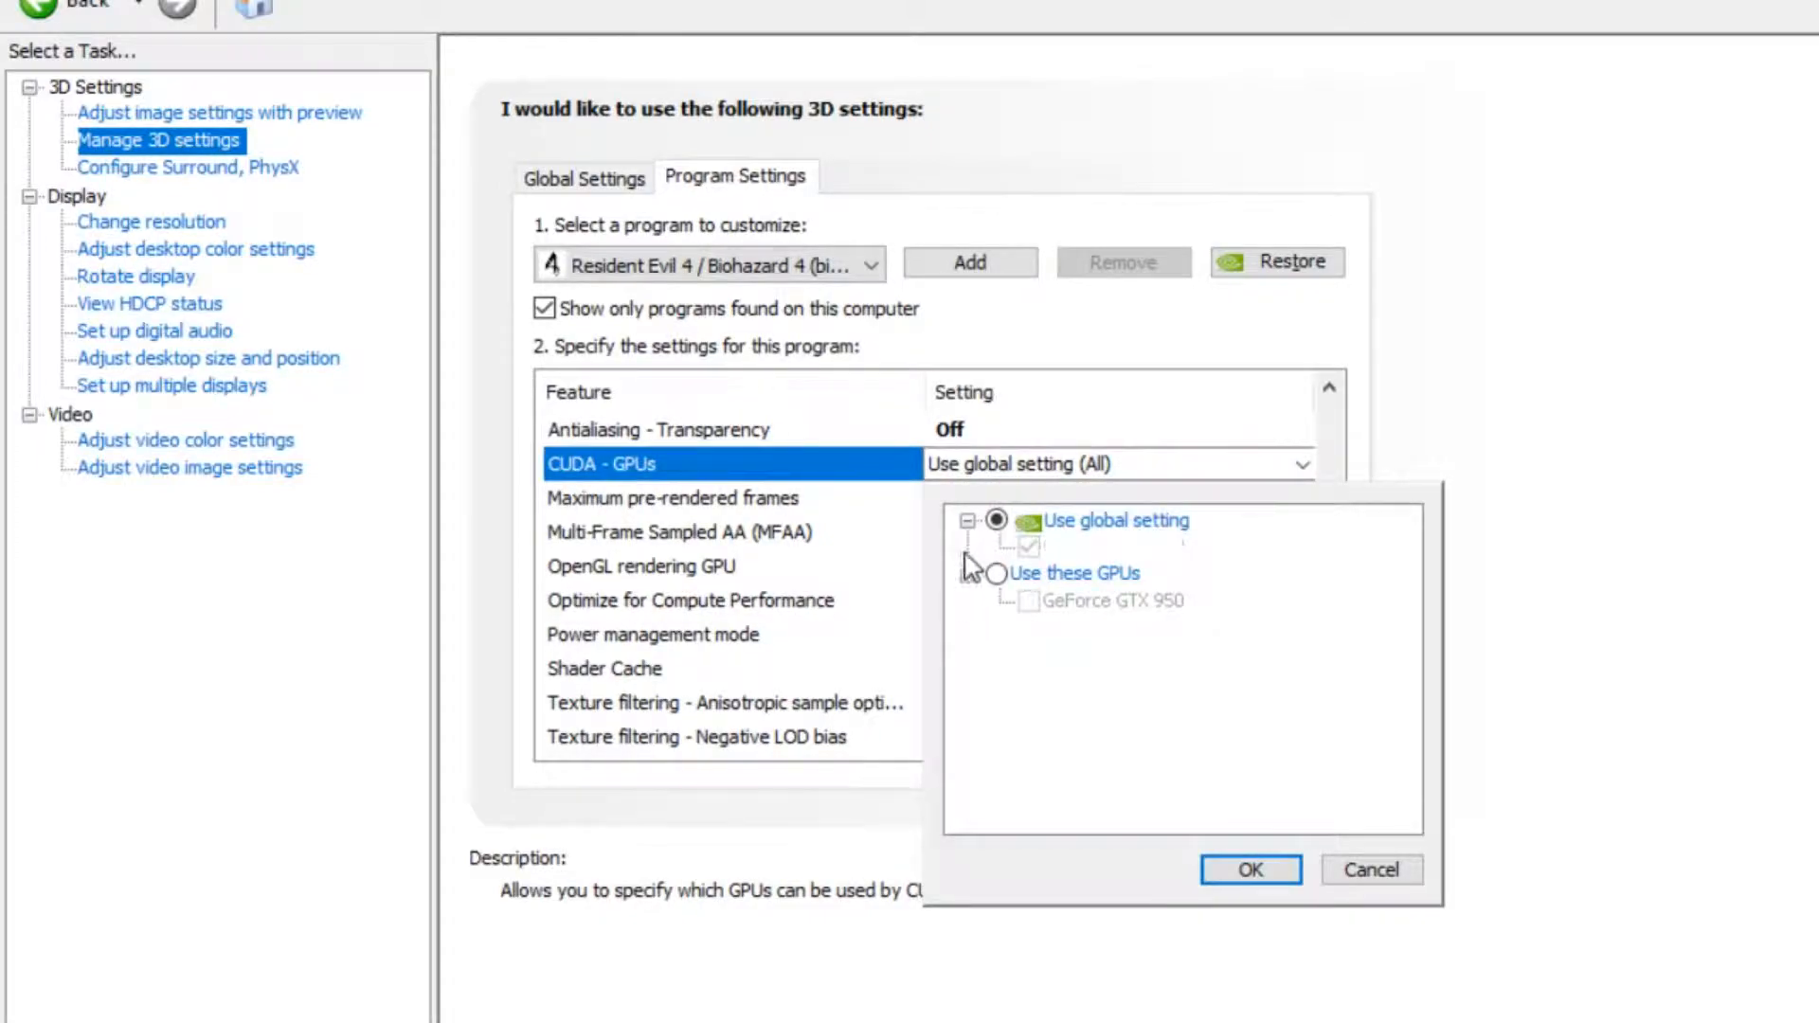
{"action": "left_click", "coordinate": [1248, 868]}
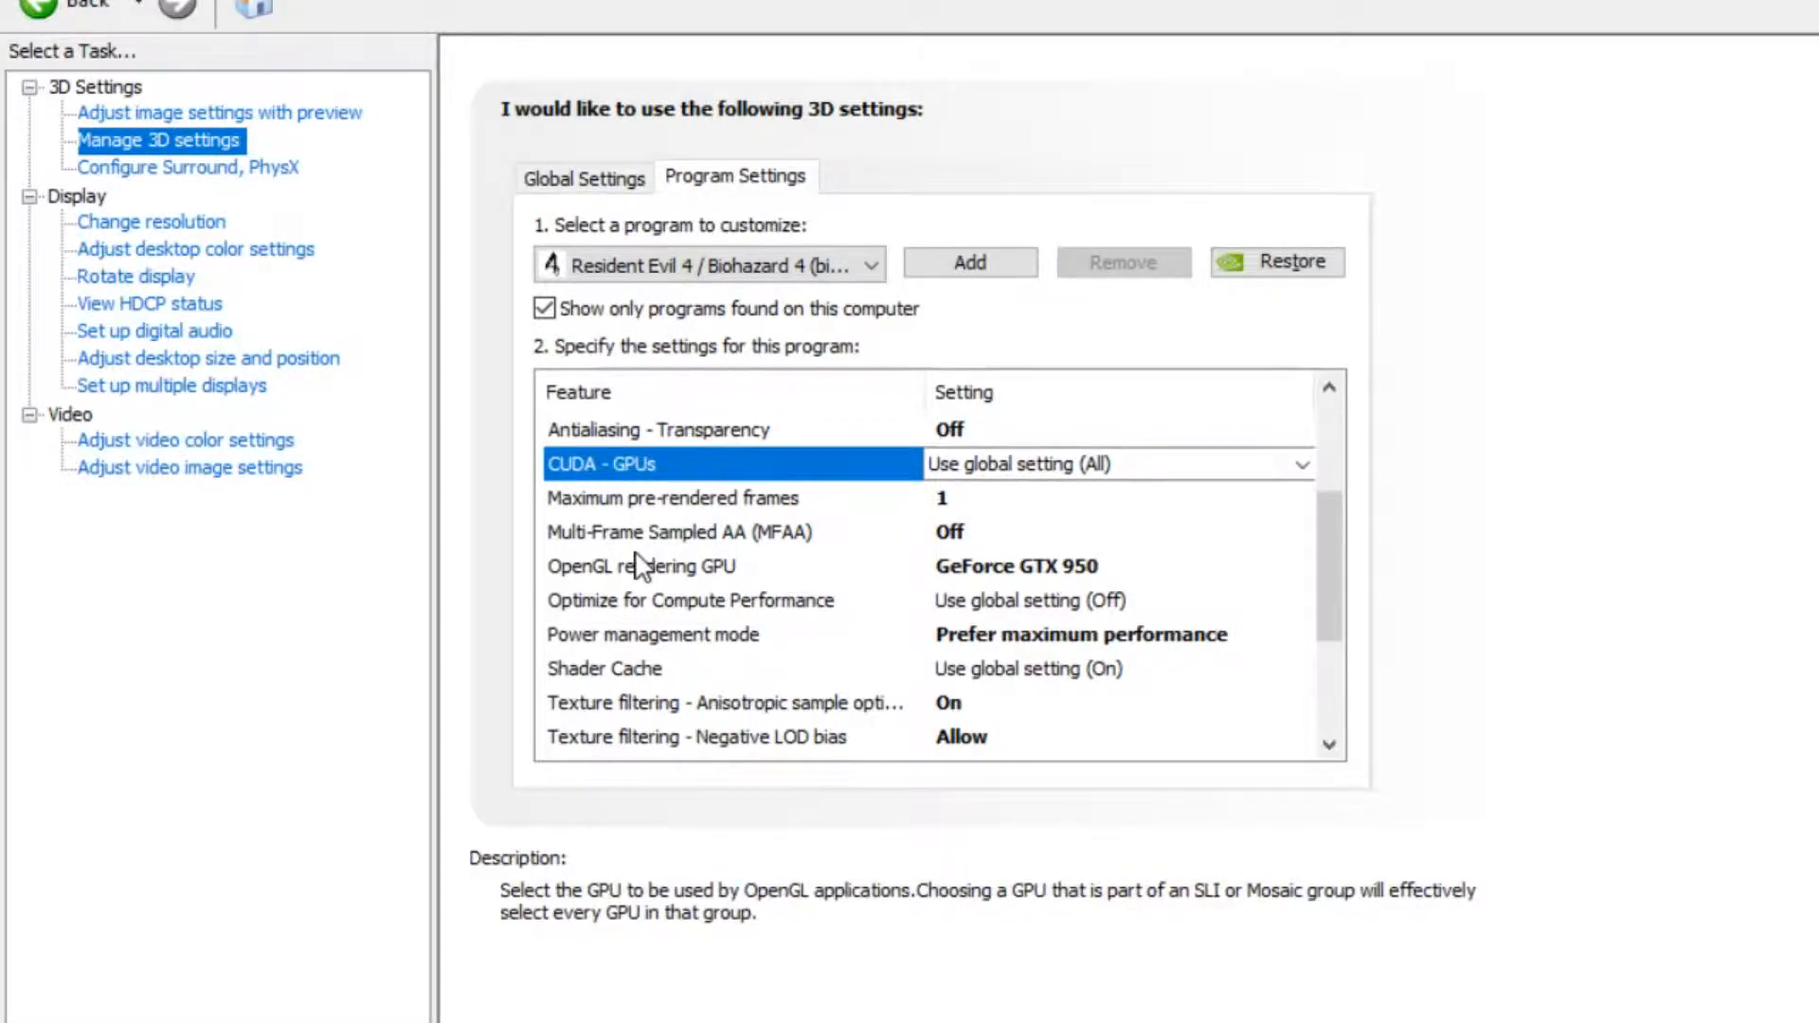
{"action": "mouse_move", "coordinate": [893, 552]}
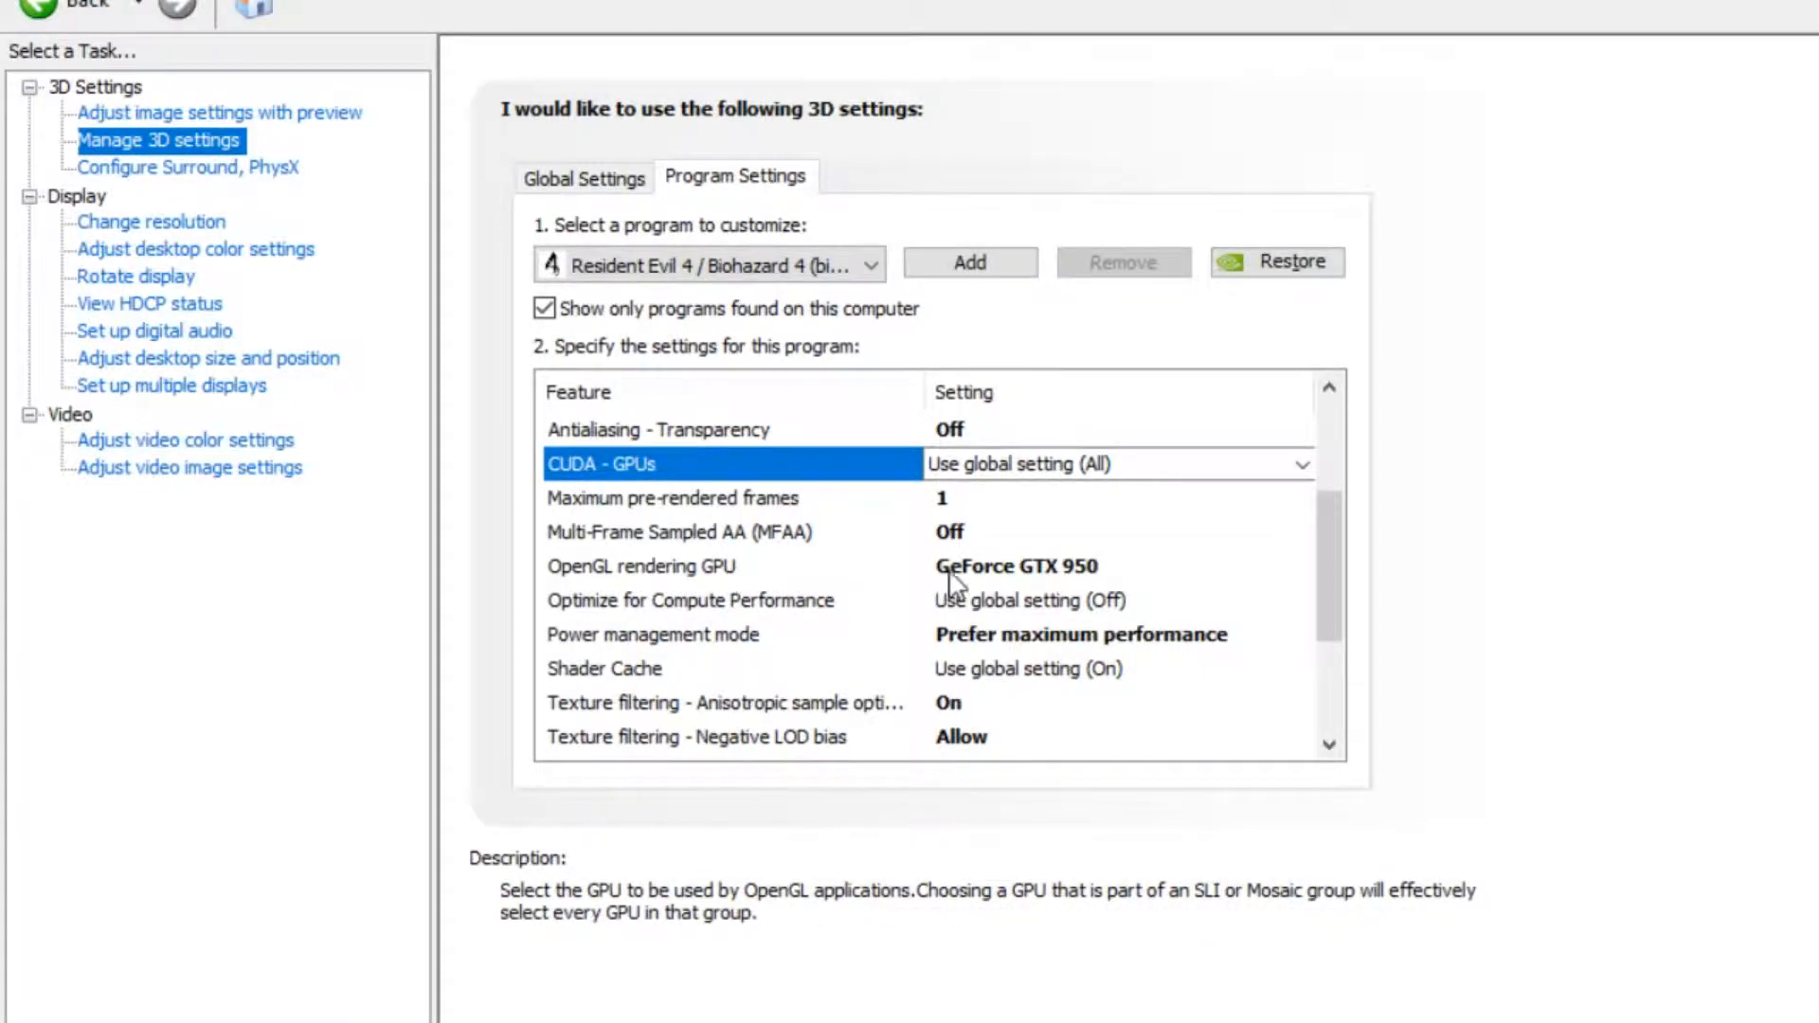
Confirm GeForce GTX 950 as the OpenGL rendering GPU for Resident Evil 4.
{"action": "left_click", "coordinate": [1299, 566]}
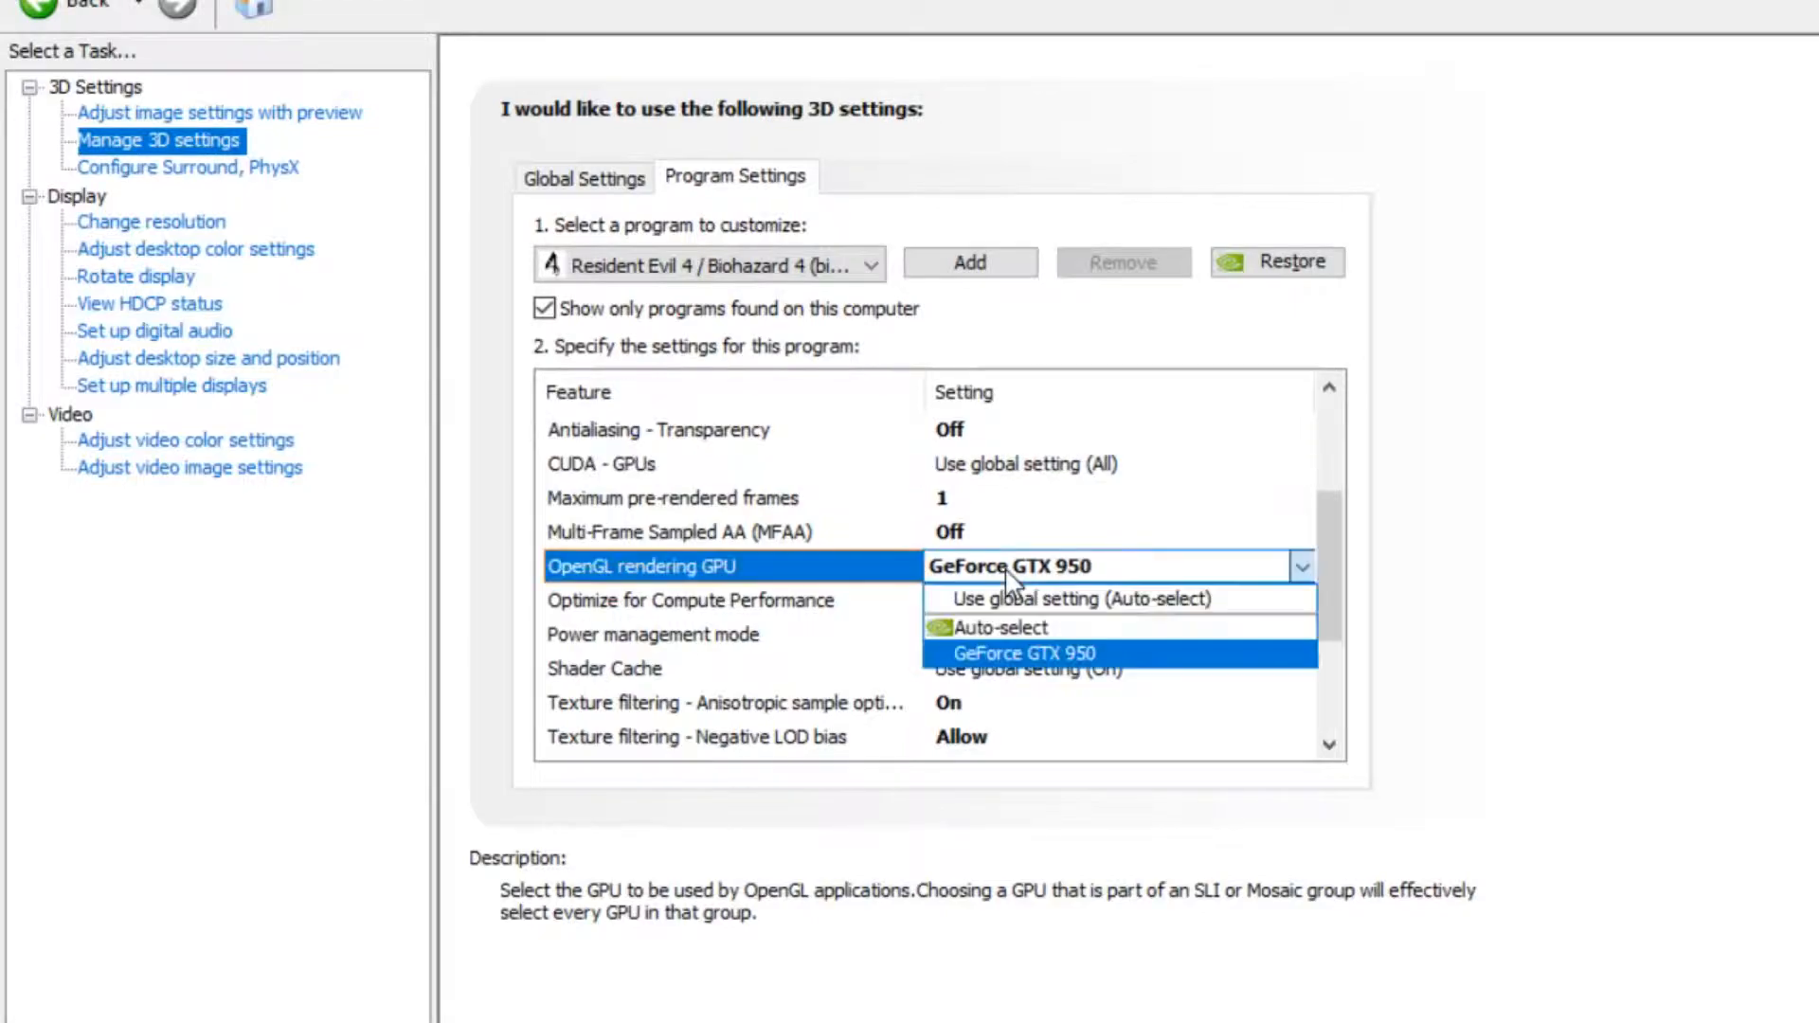
{"action": "mouse_move", "coordinate": [1073, 627]}
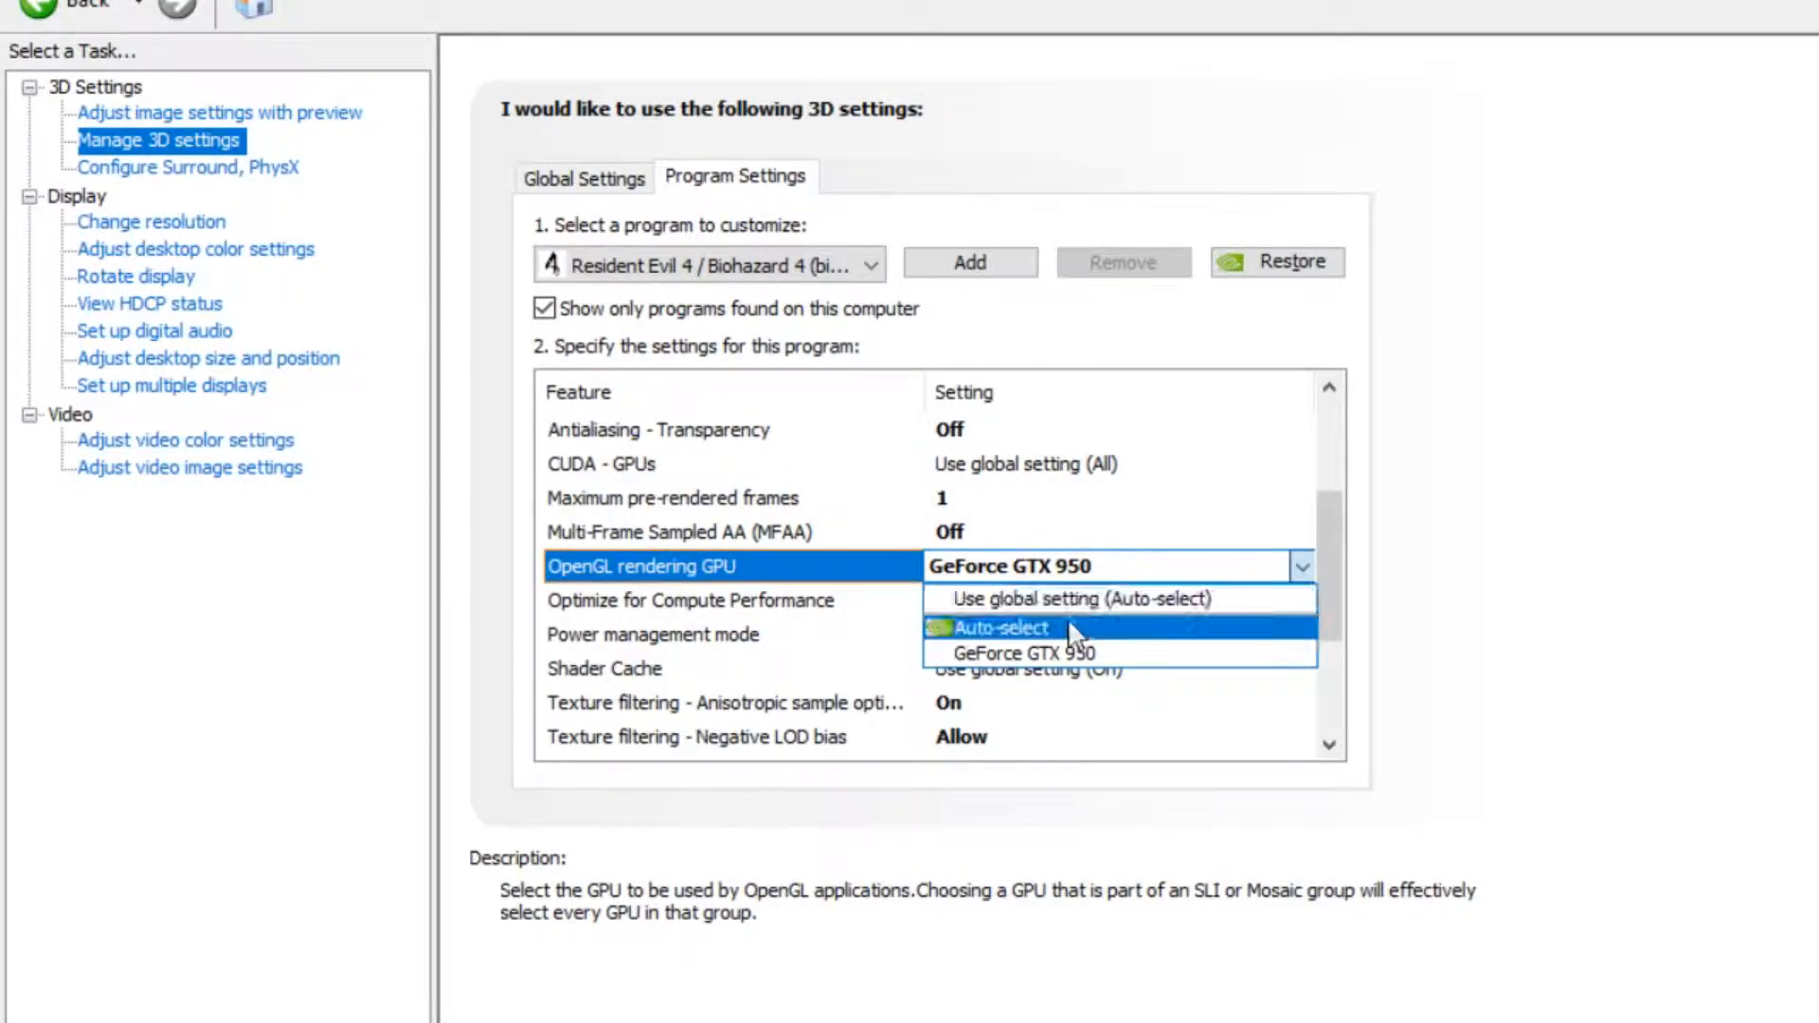
{"action": "mouse_move", "coordinate": [1078, 599]}
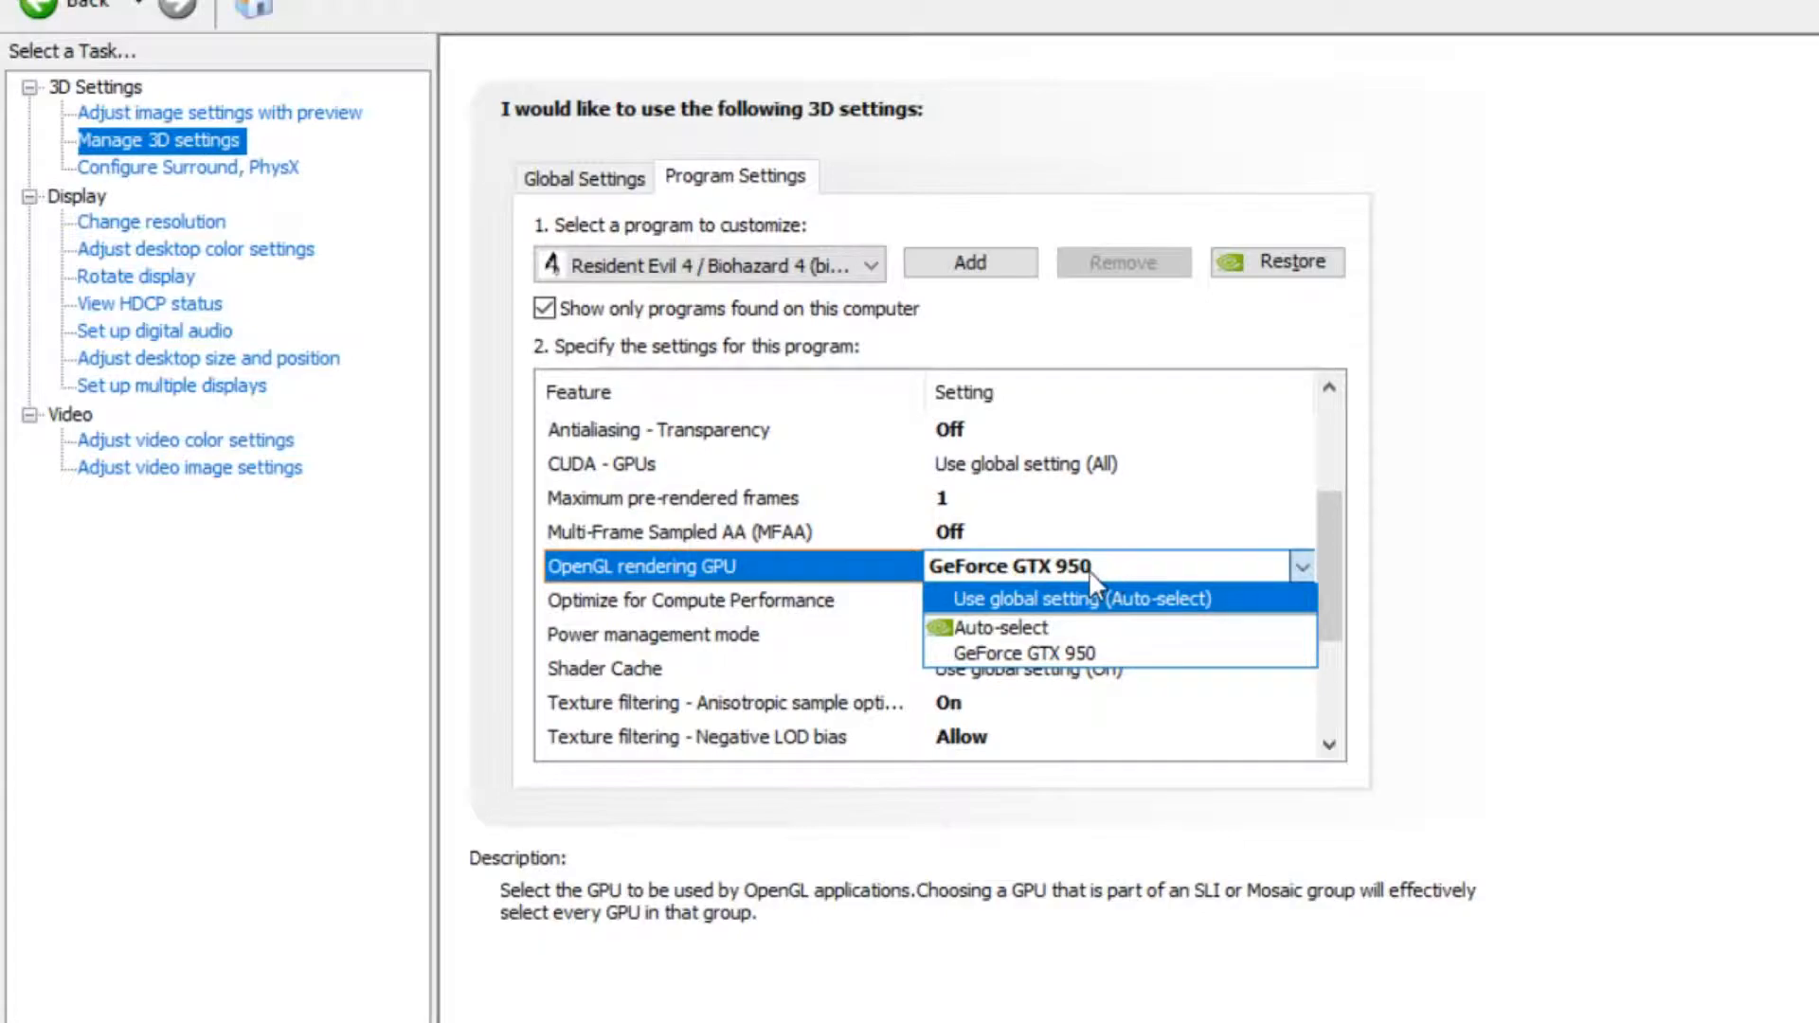
{"action": "mouse_move", "coordinate": [1180, 526]}
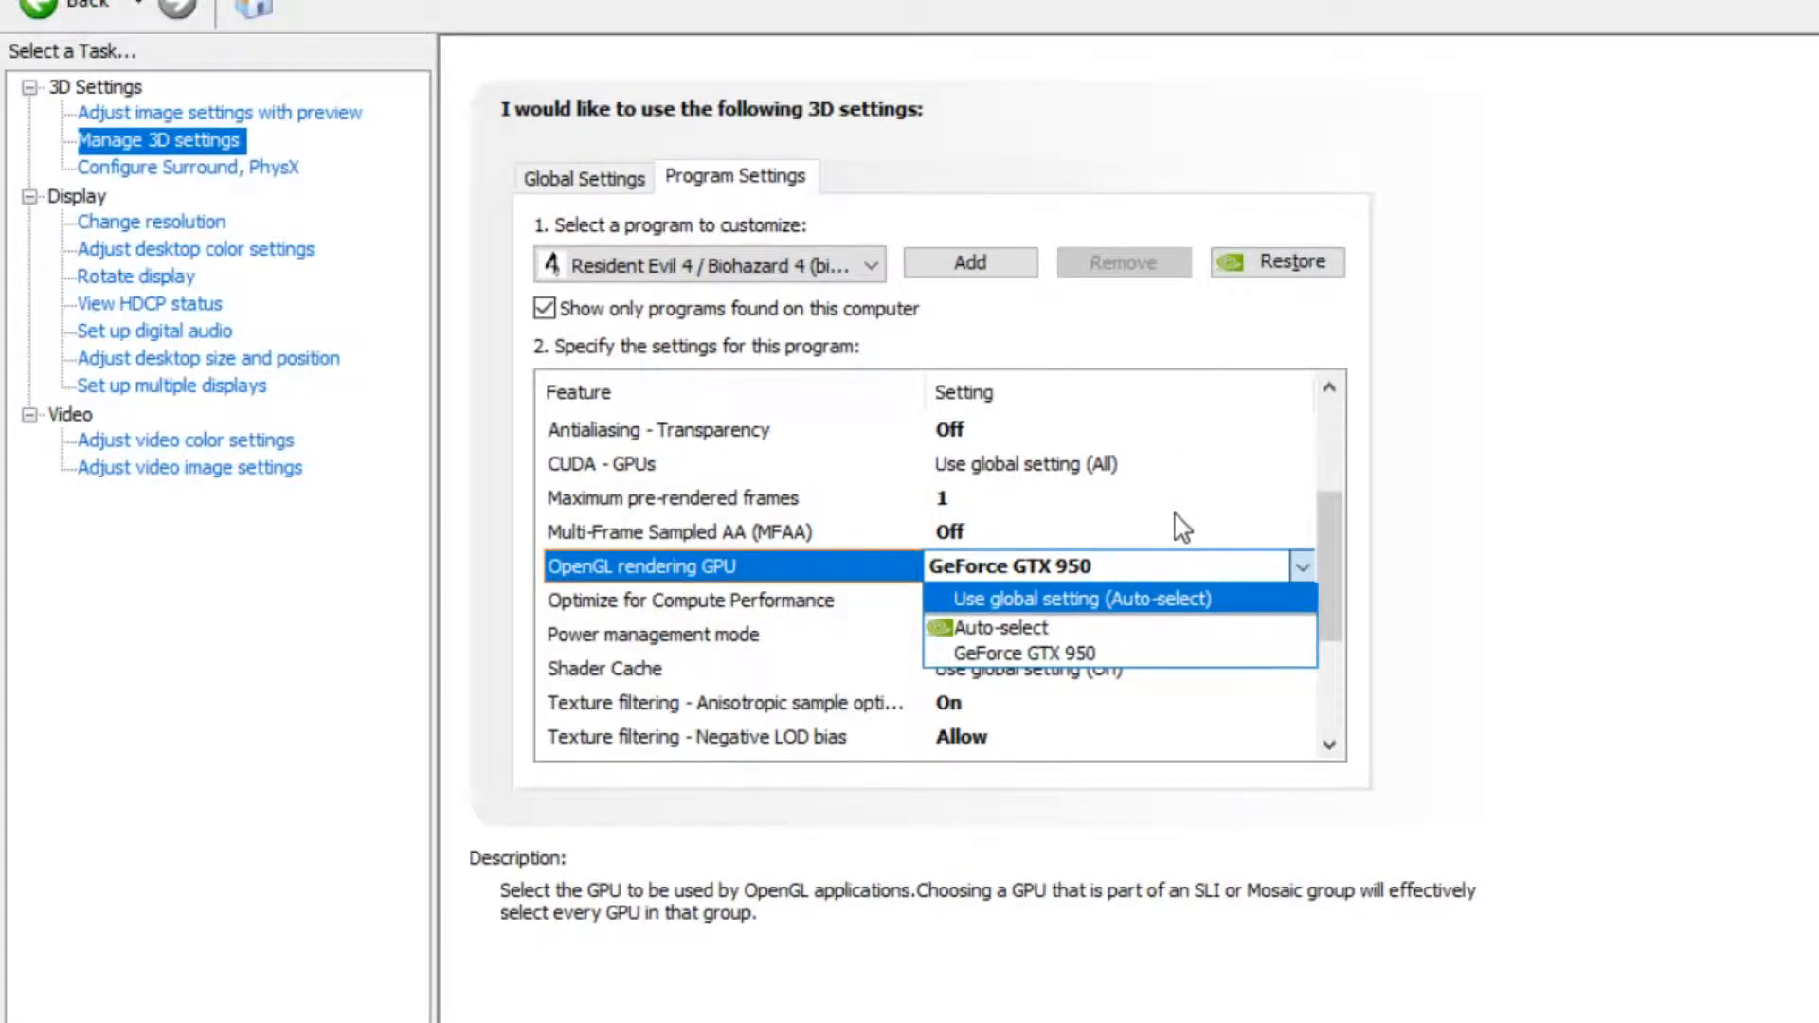
{"action": "left_click", "coordinate": [1021, 652]}
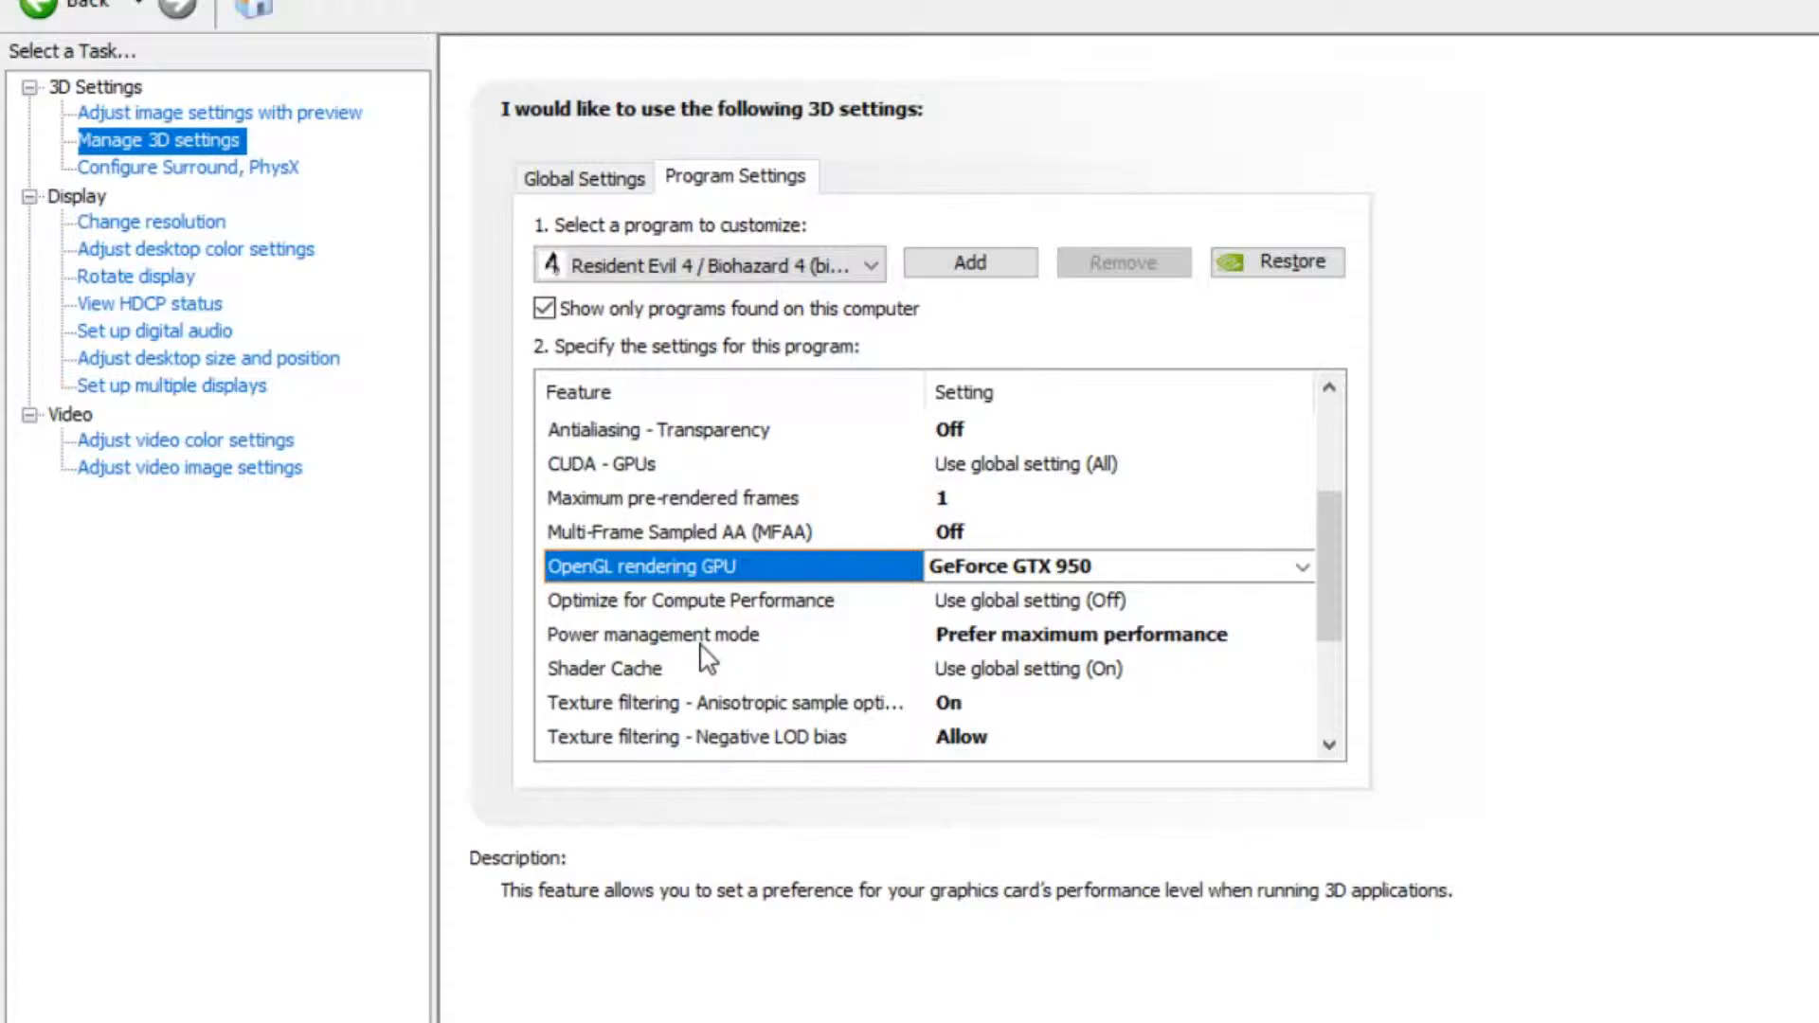
{"action": "mouse_move", "coordinate": [719, 652]}
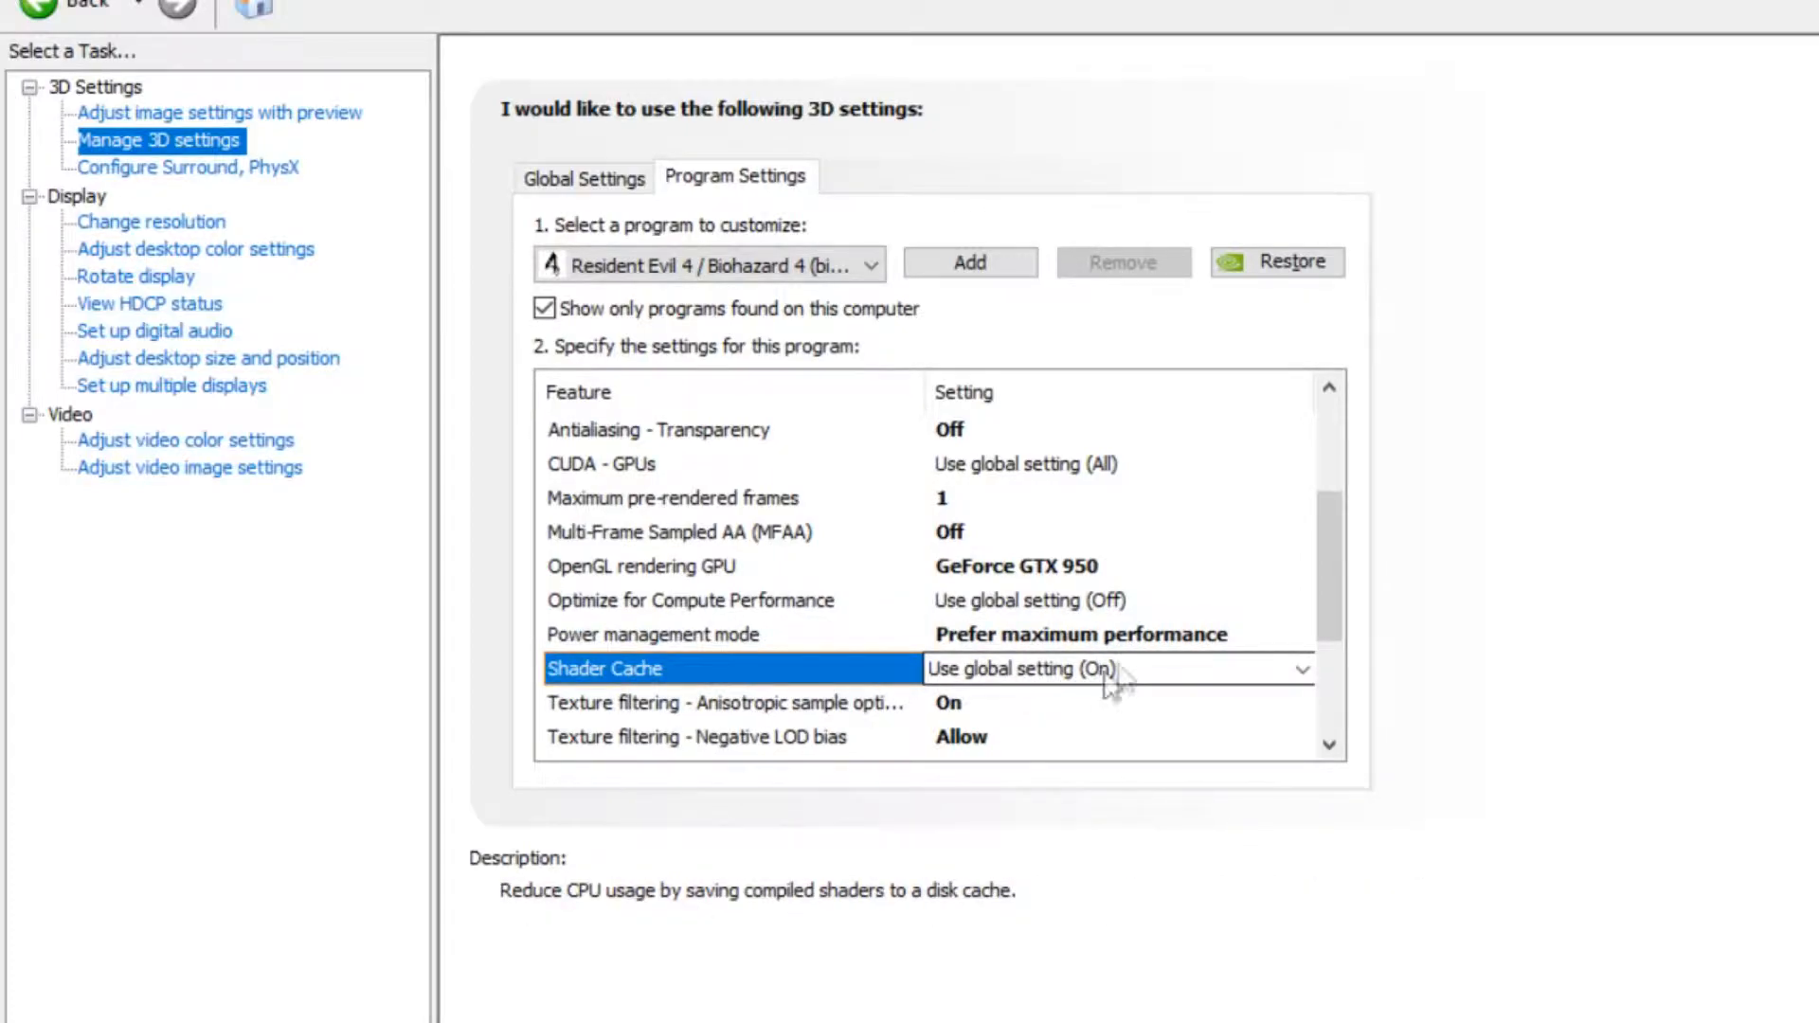
{"action": "scroll", "scroll_direction": "down", "scroll_amount": 3}
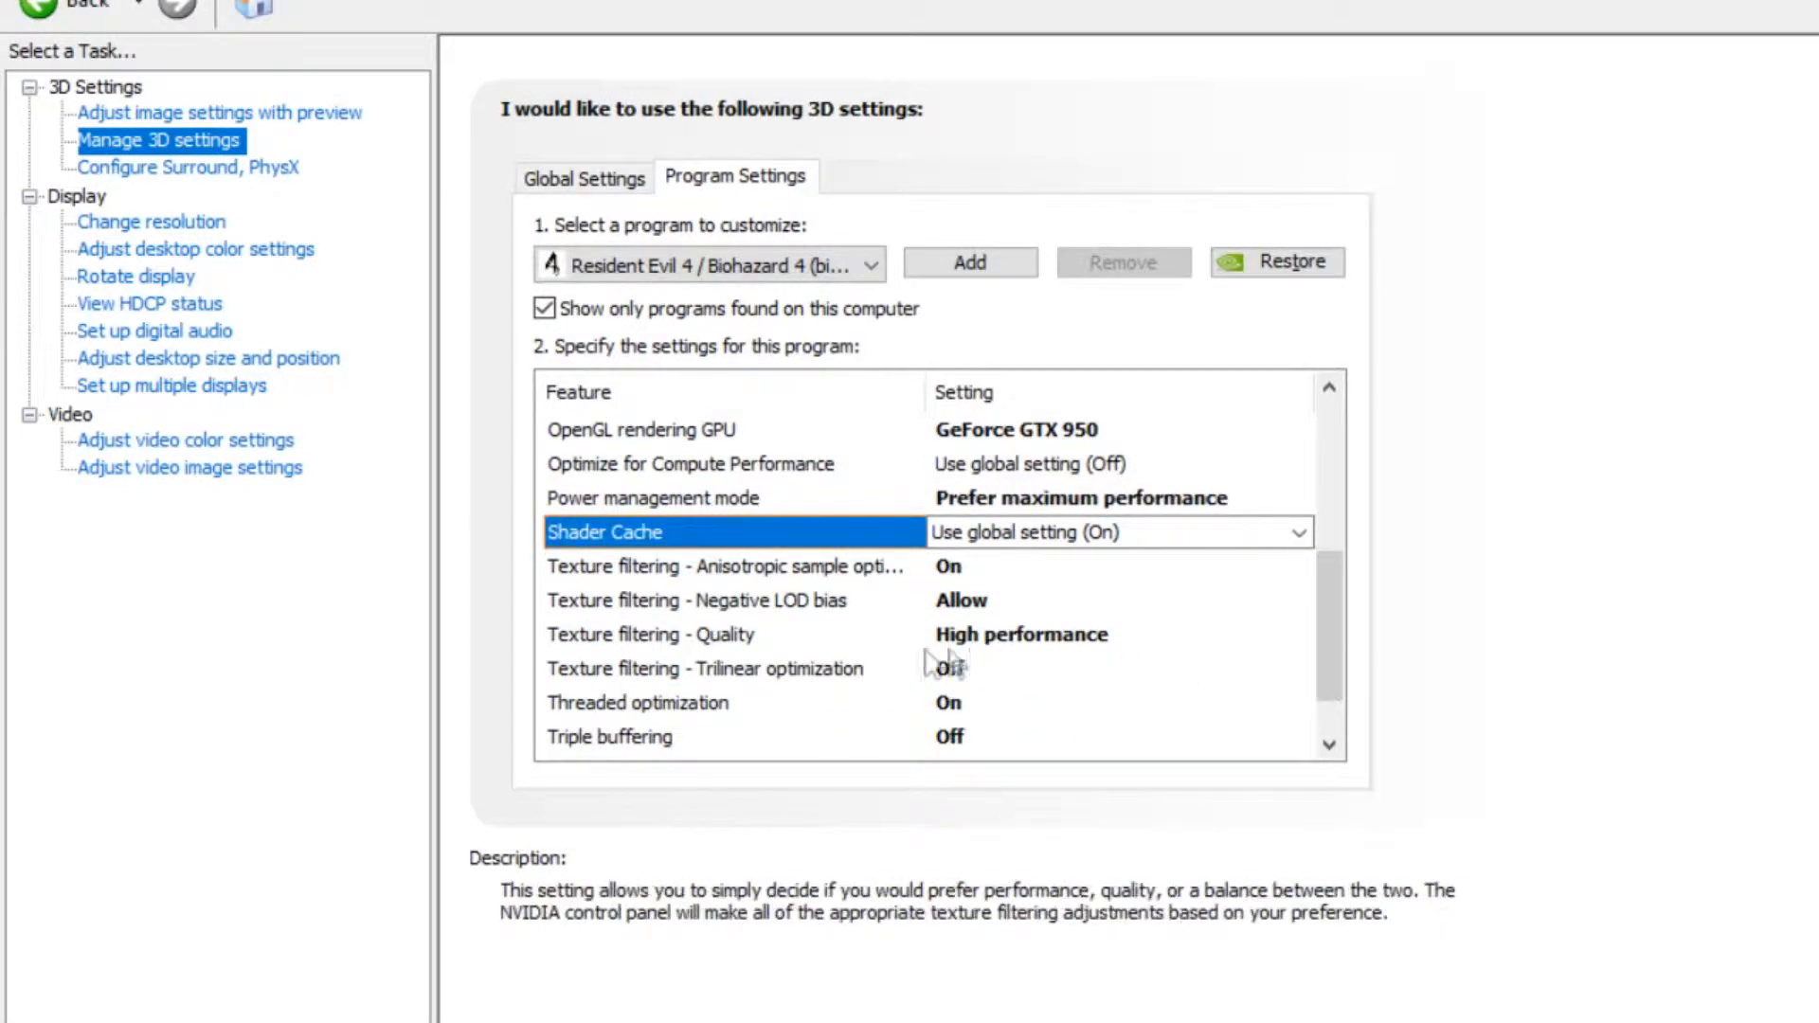
{"action": "left_click", "coordinate": [724, 567]}
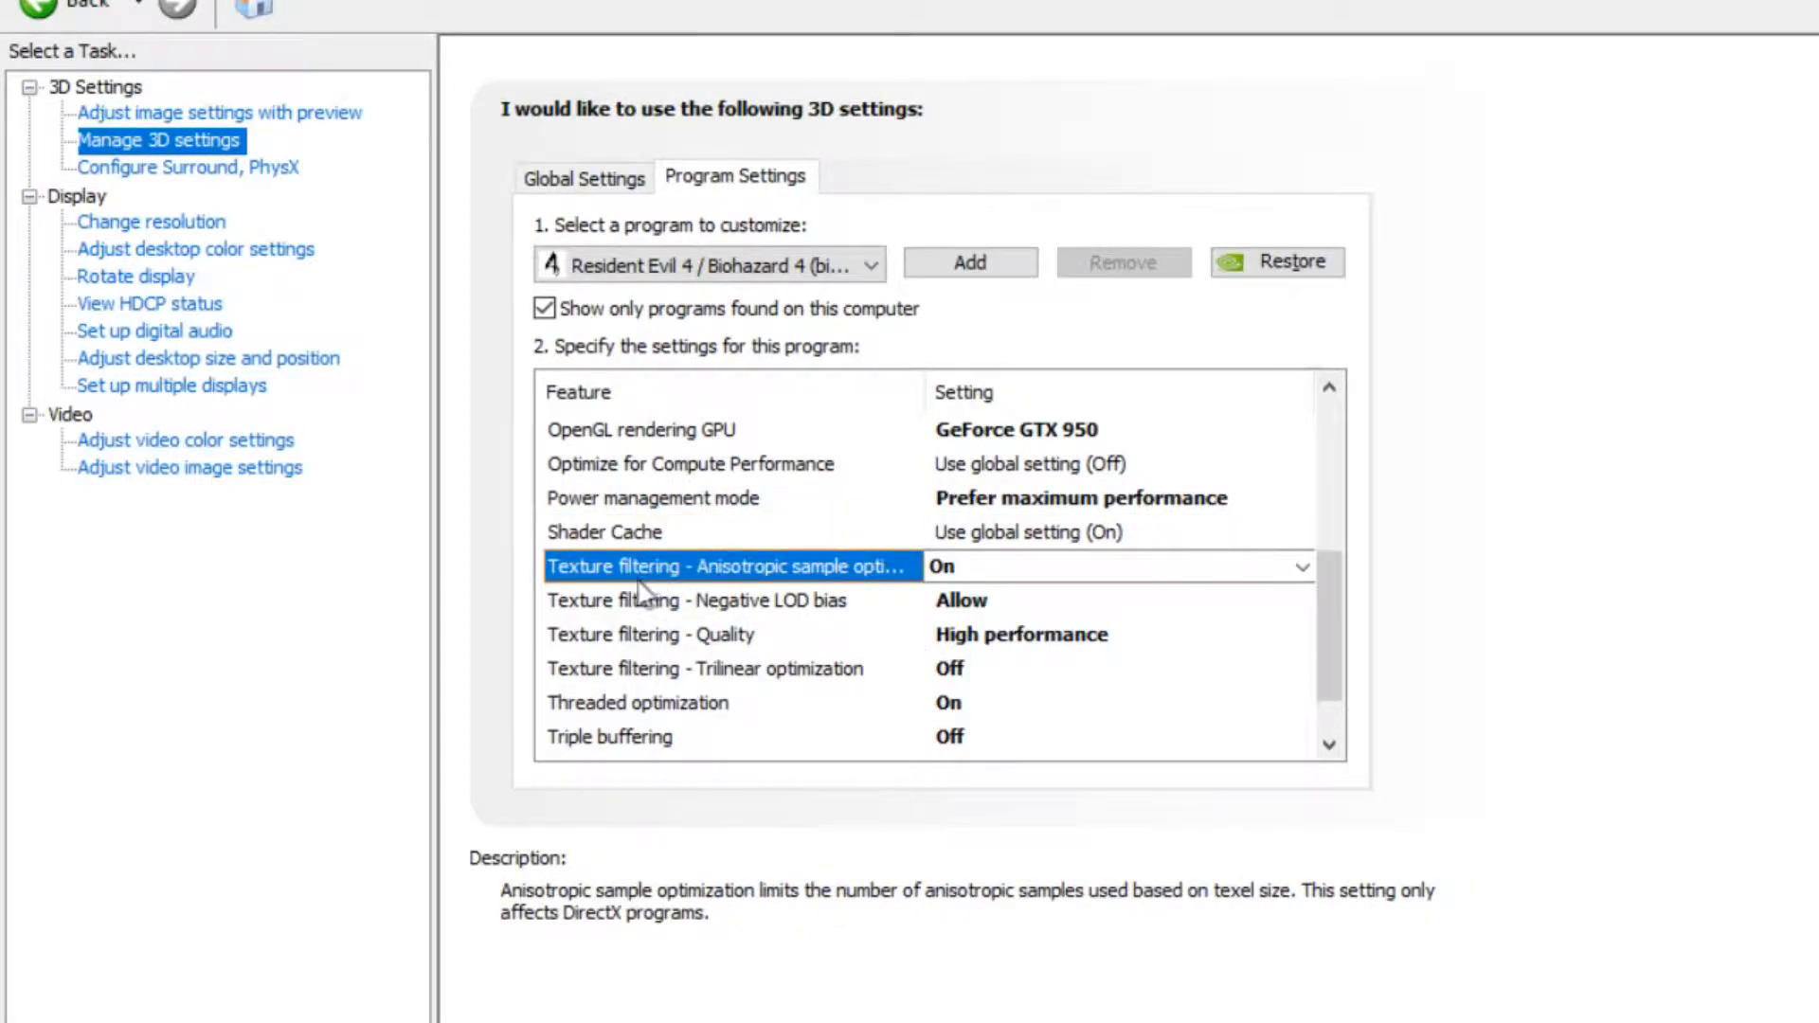
{"action": "mouse_move", "coordinate": [864, 579]}
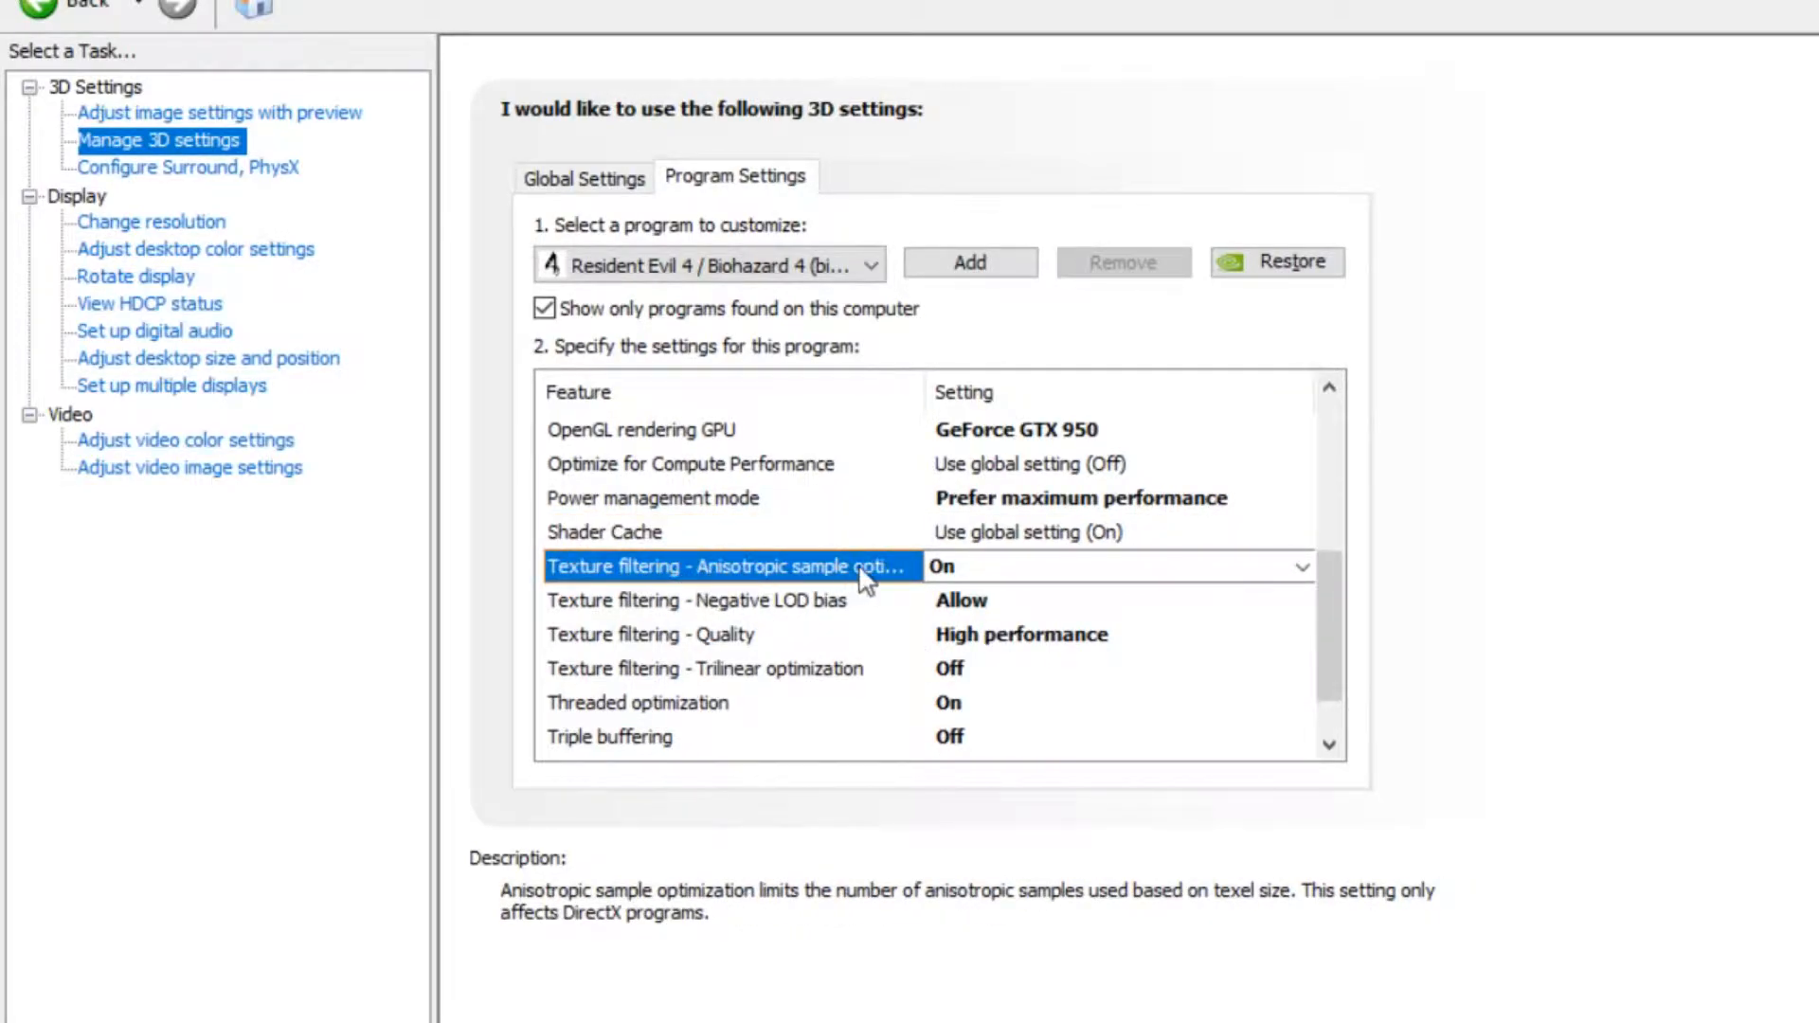
{"action": "mouse_move", "coordinate": [725, 614]}
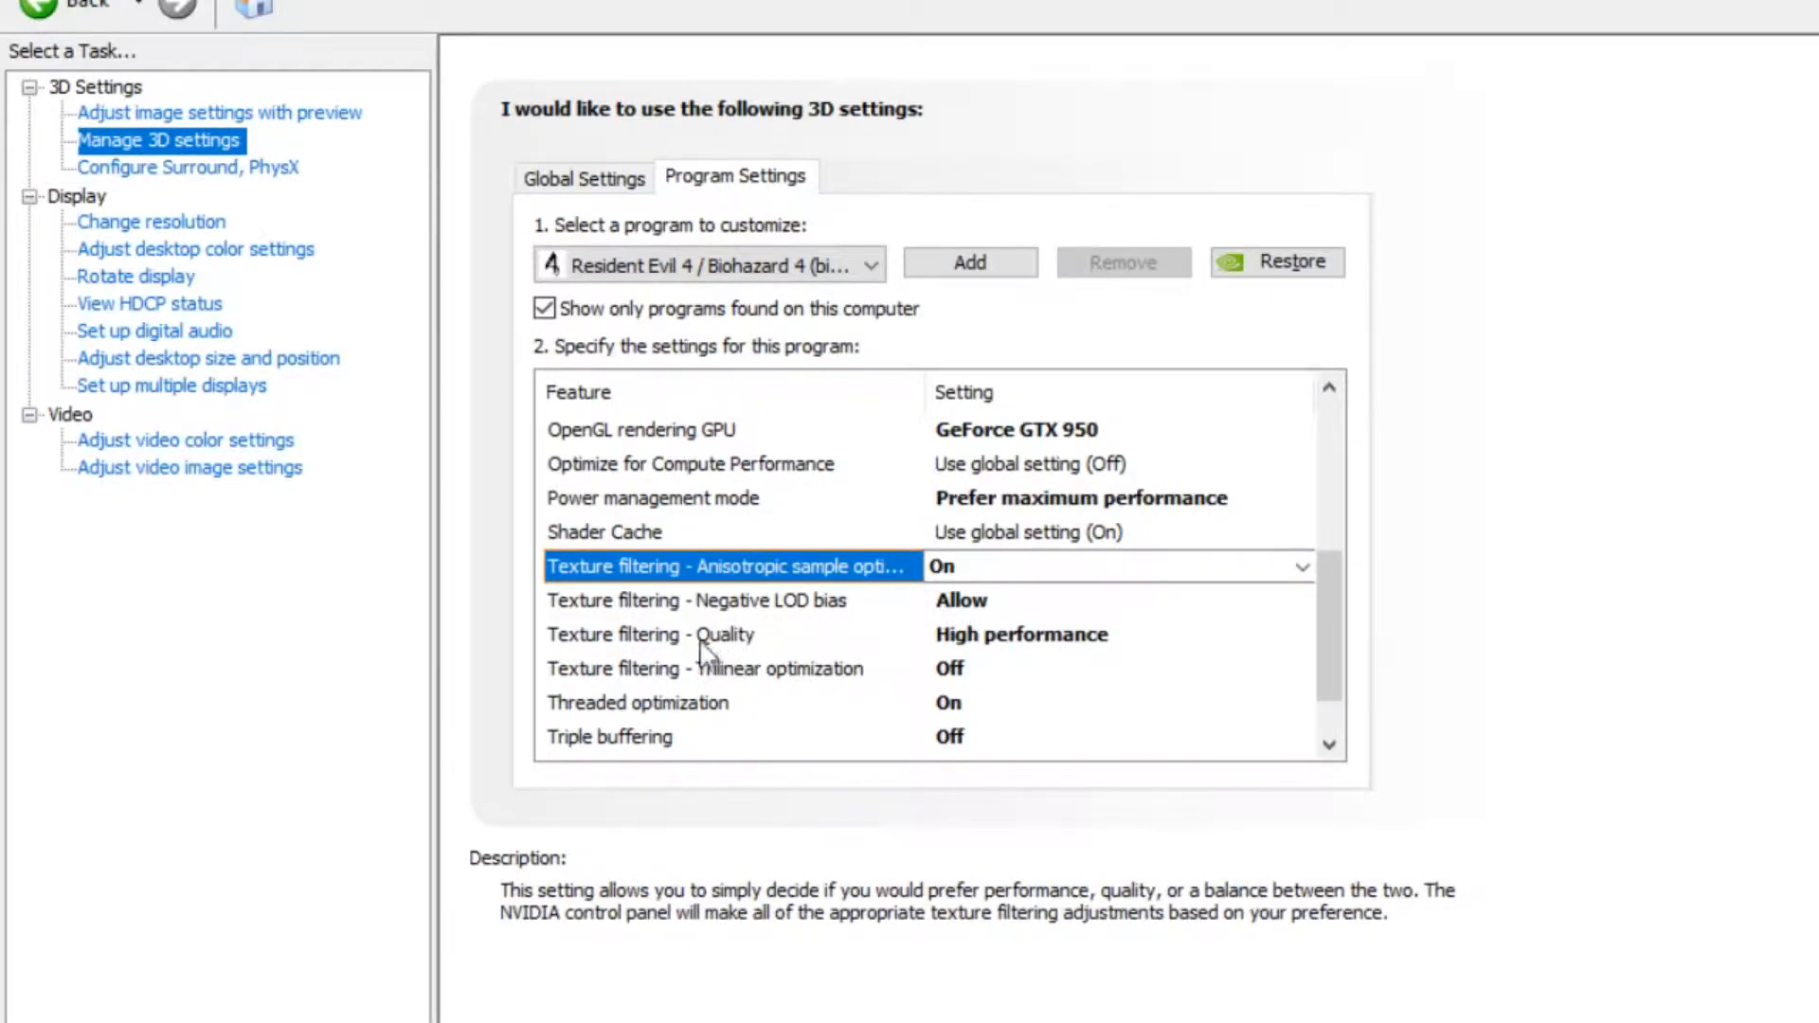
{"action": "mouse_move", "coordinate": [1021, 656]}
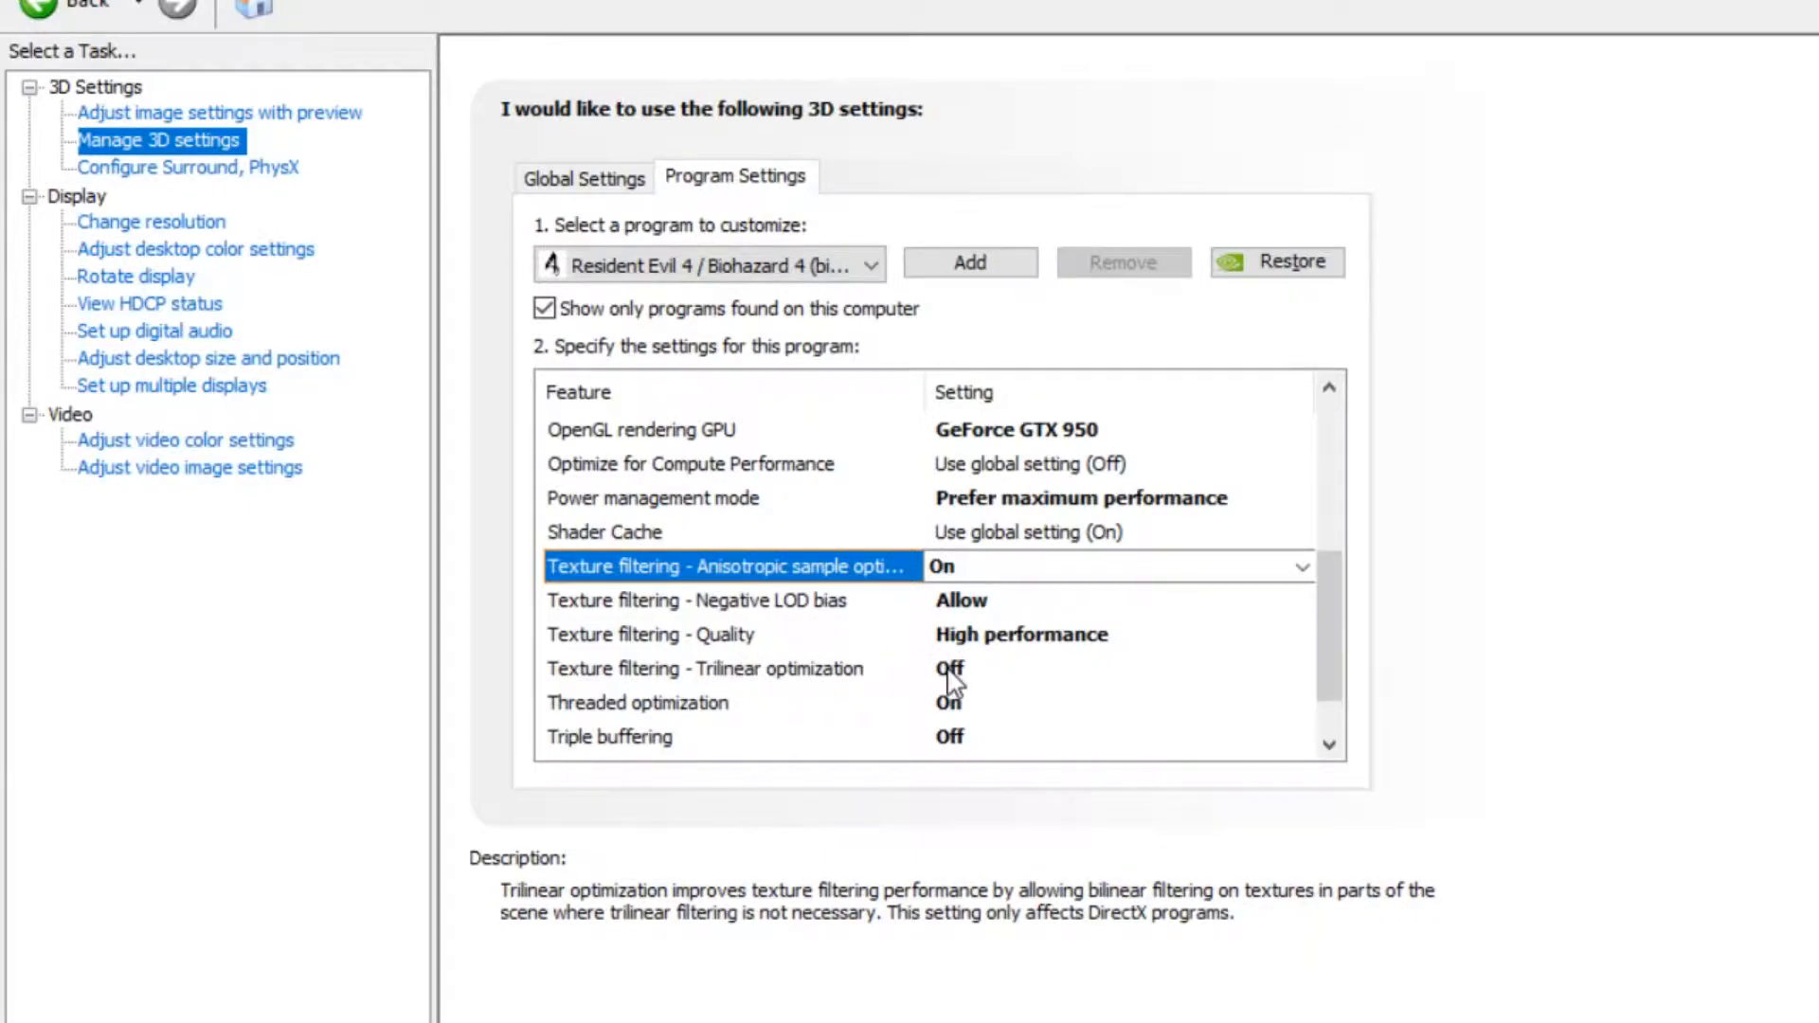
{"action": "scroll", "scroll_direction": "down", "scroll_amount": 3}
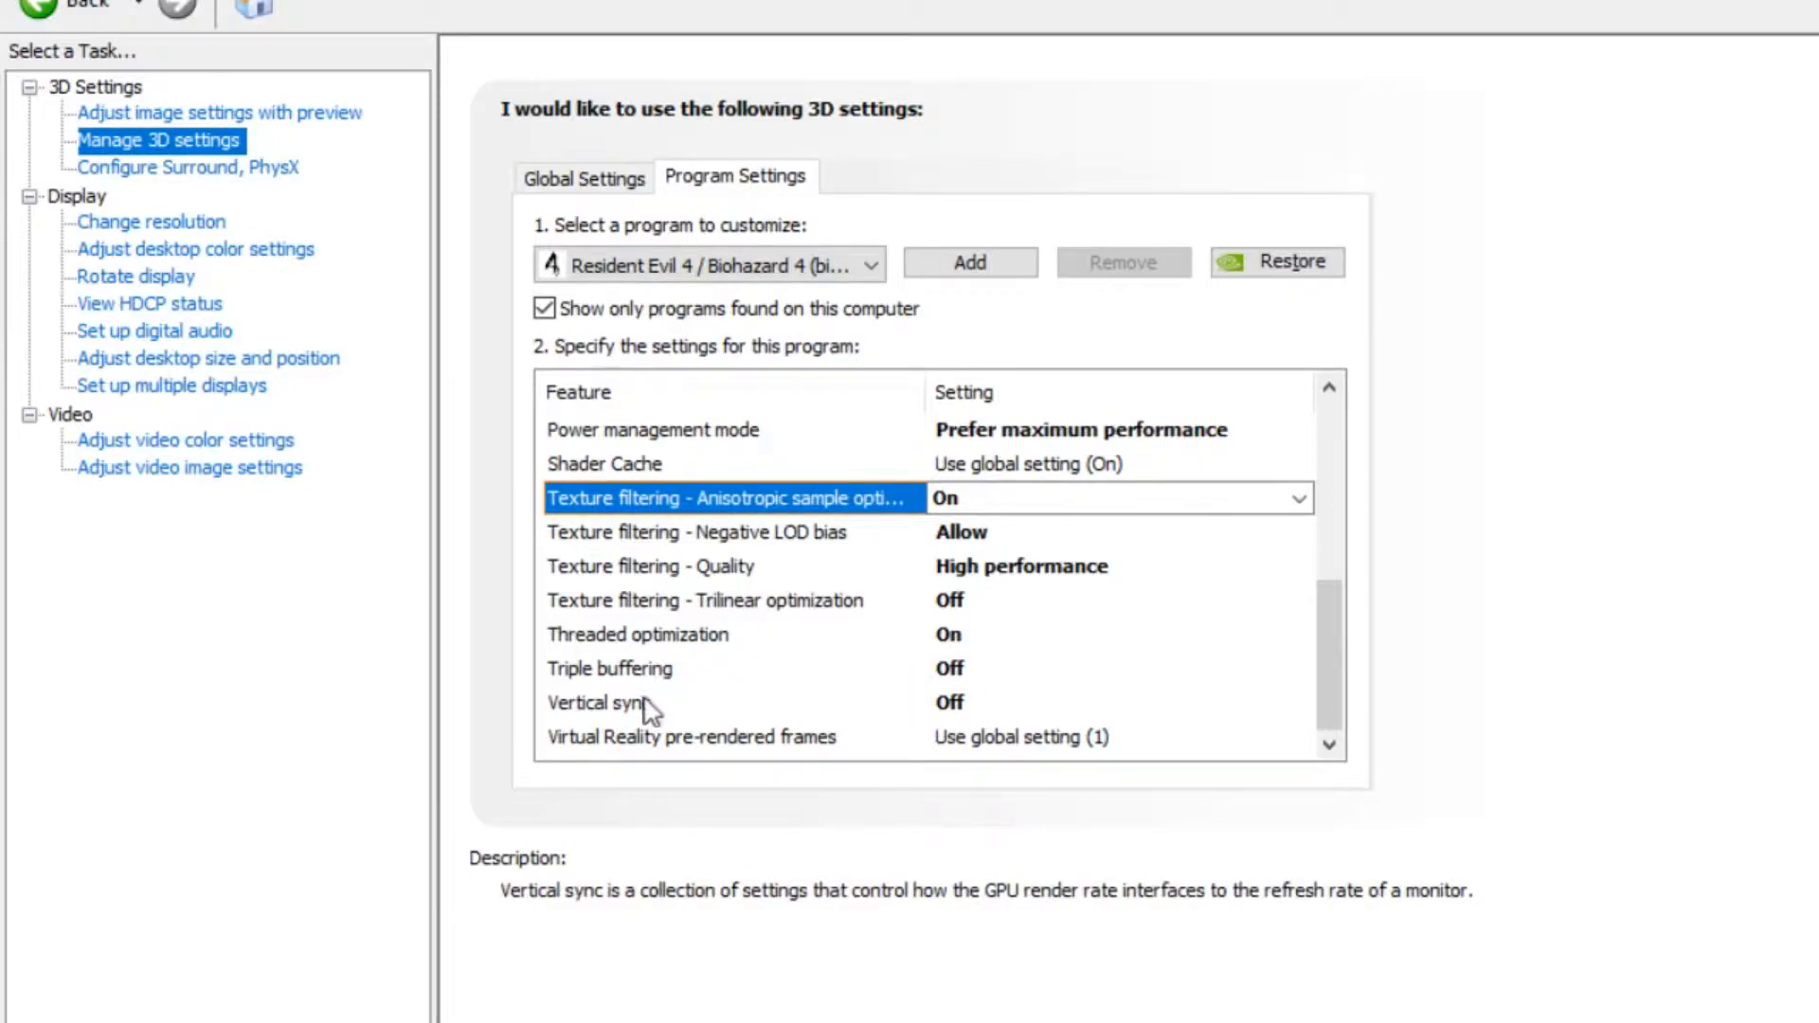
{"action": "mouse_move", "coordinate": [957, 719]}
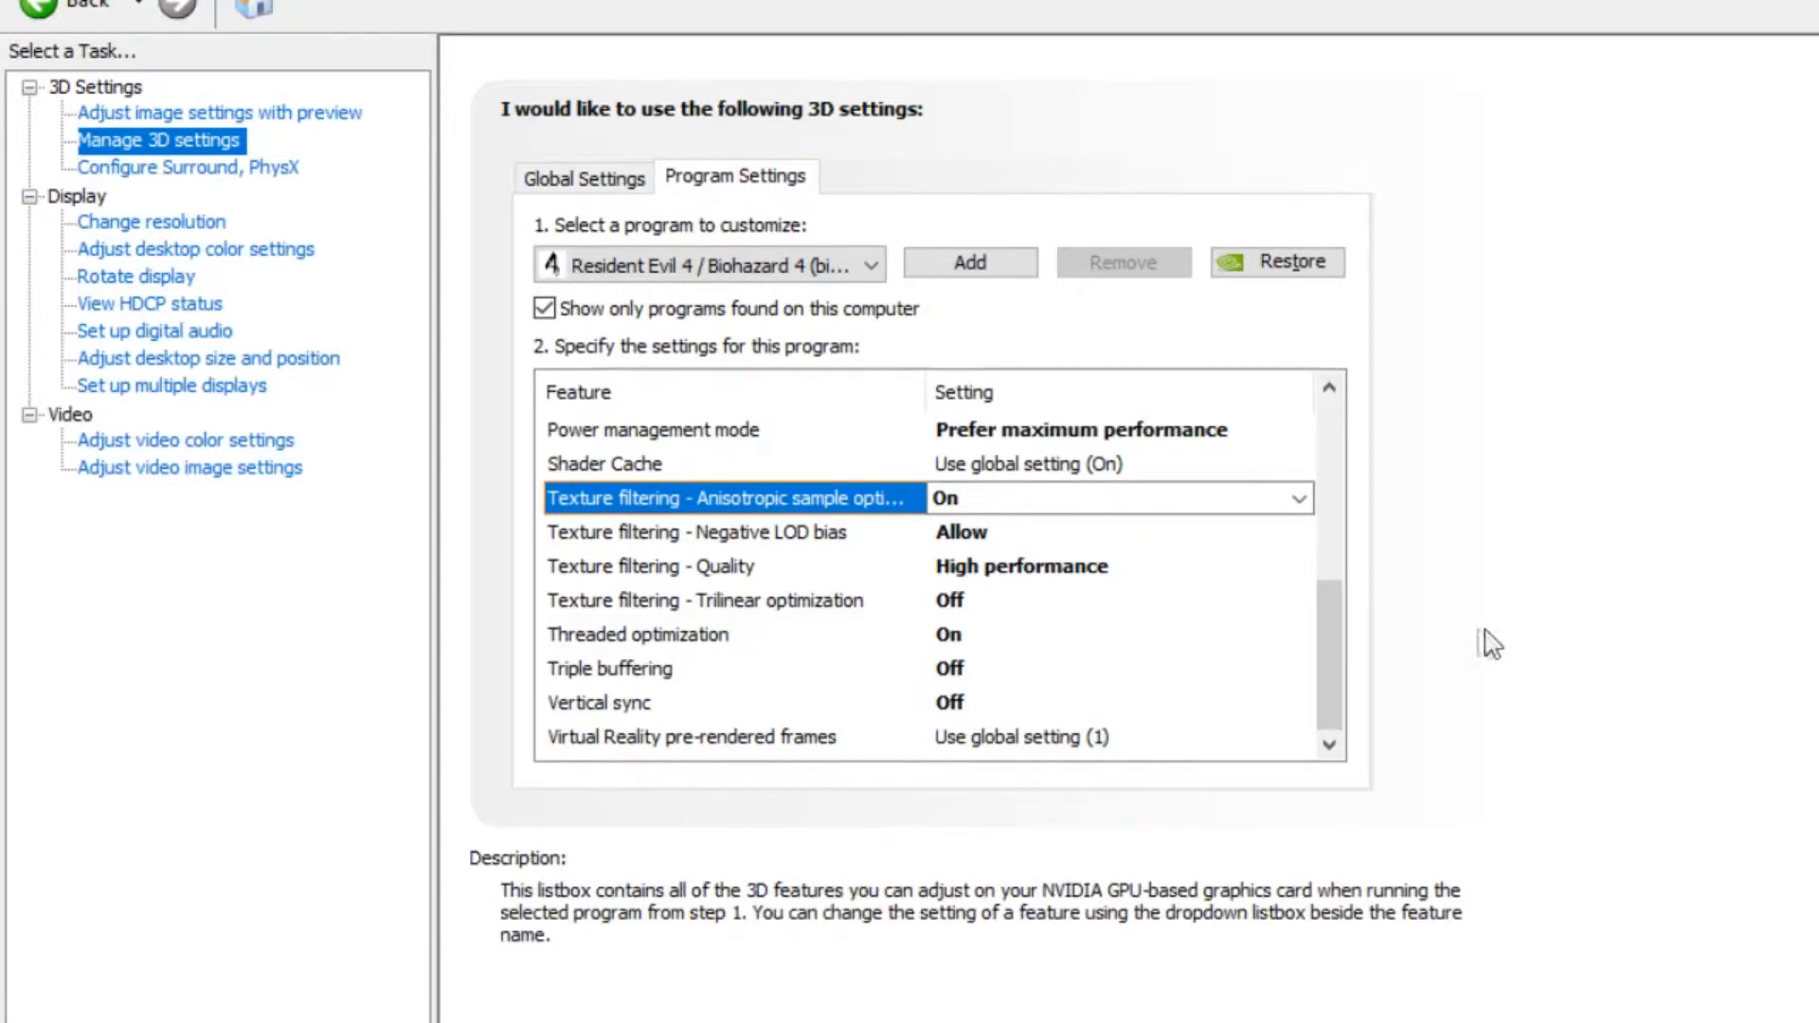
{"action": "mouse_move", "coordinate": [1446, 681]}
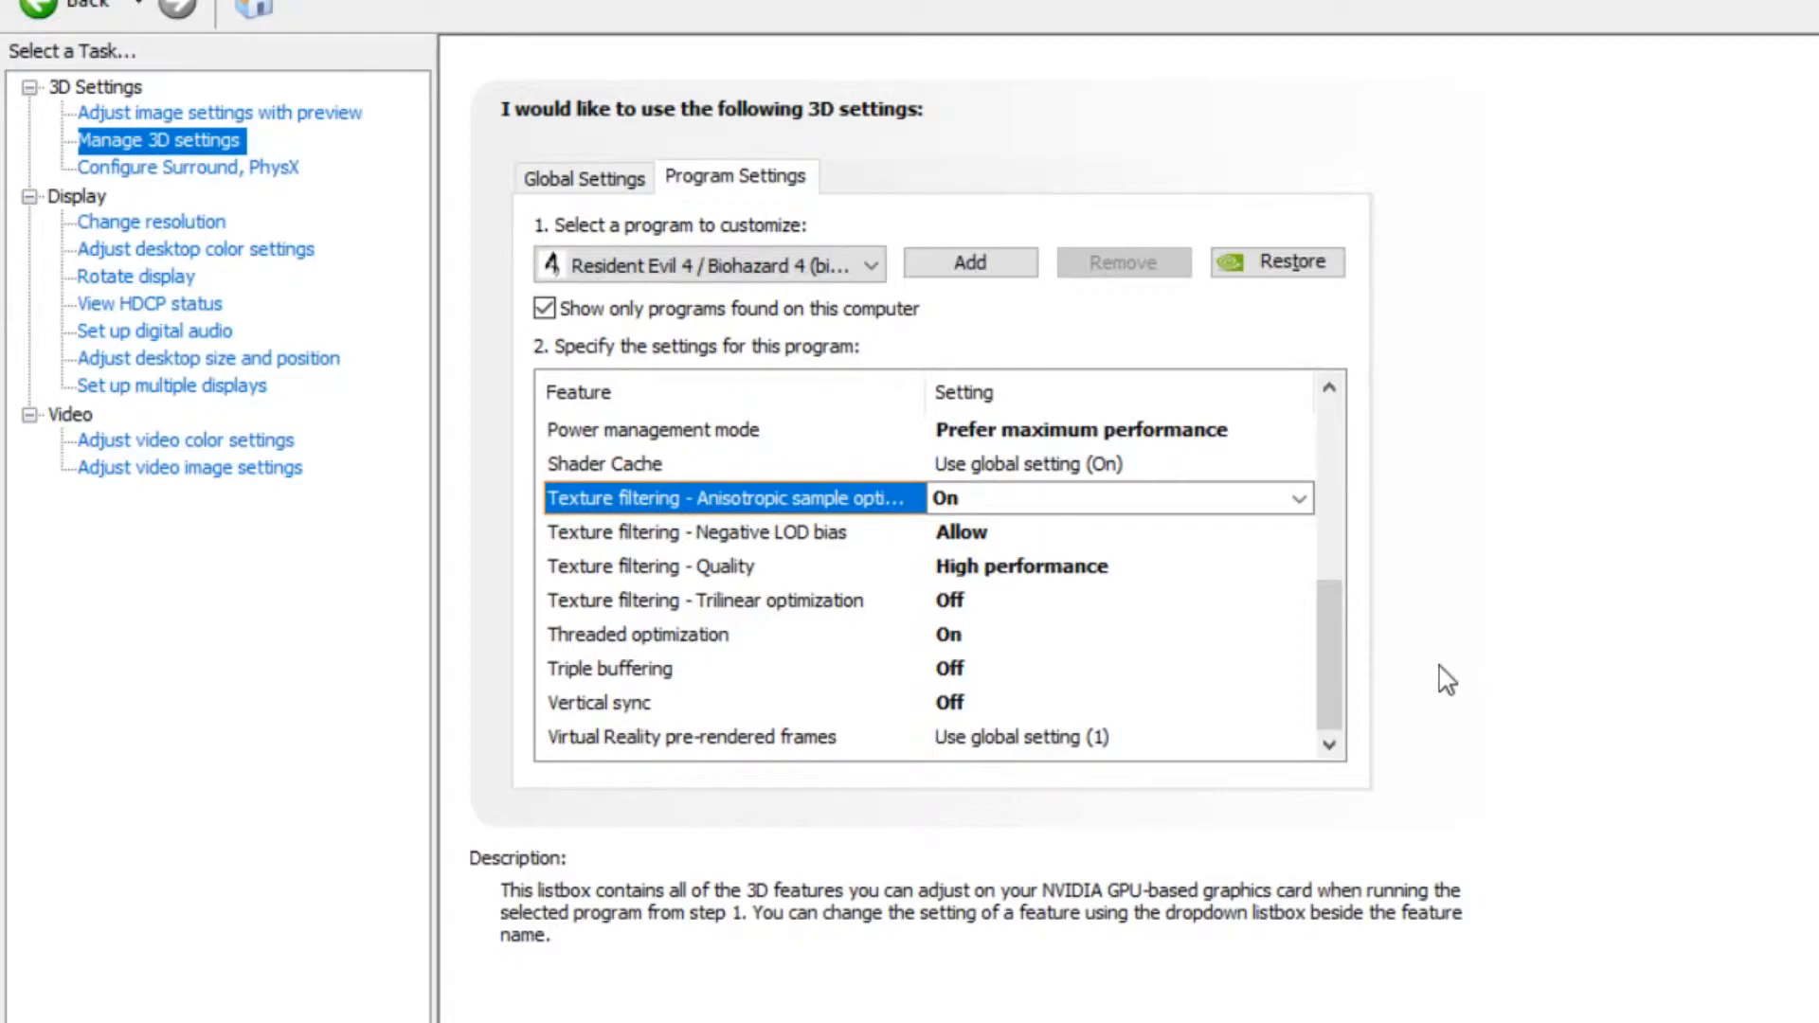
{"action": "mouse_move", "coordinate": [1433, 708]}
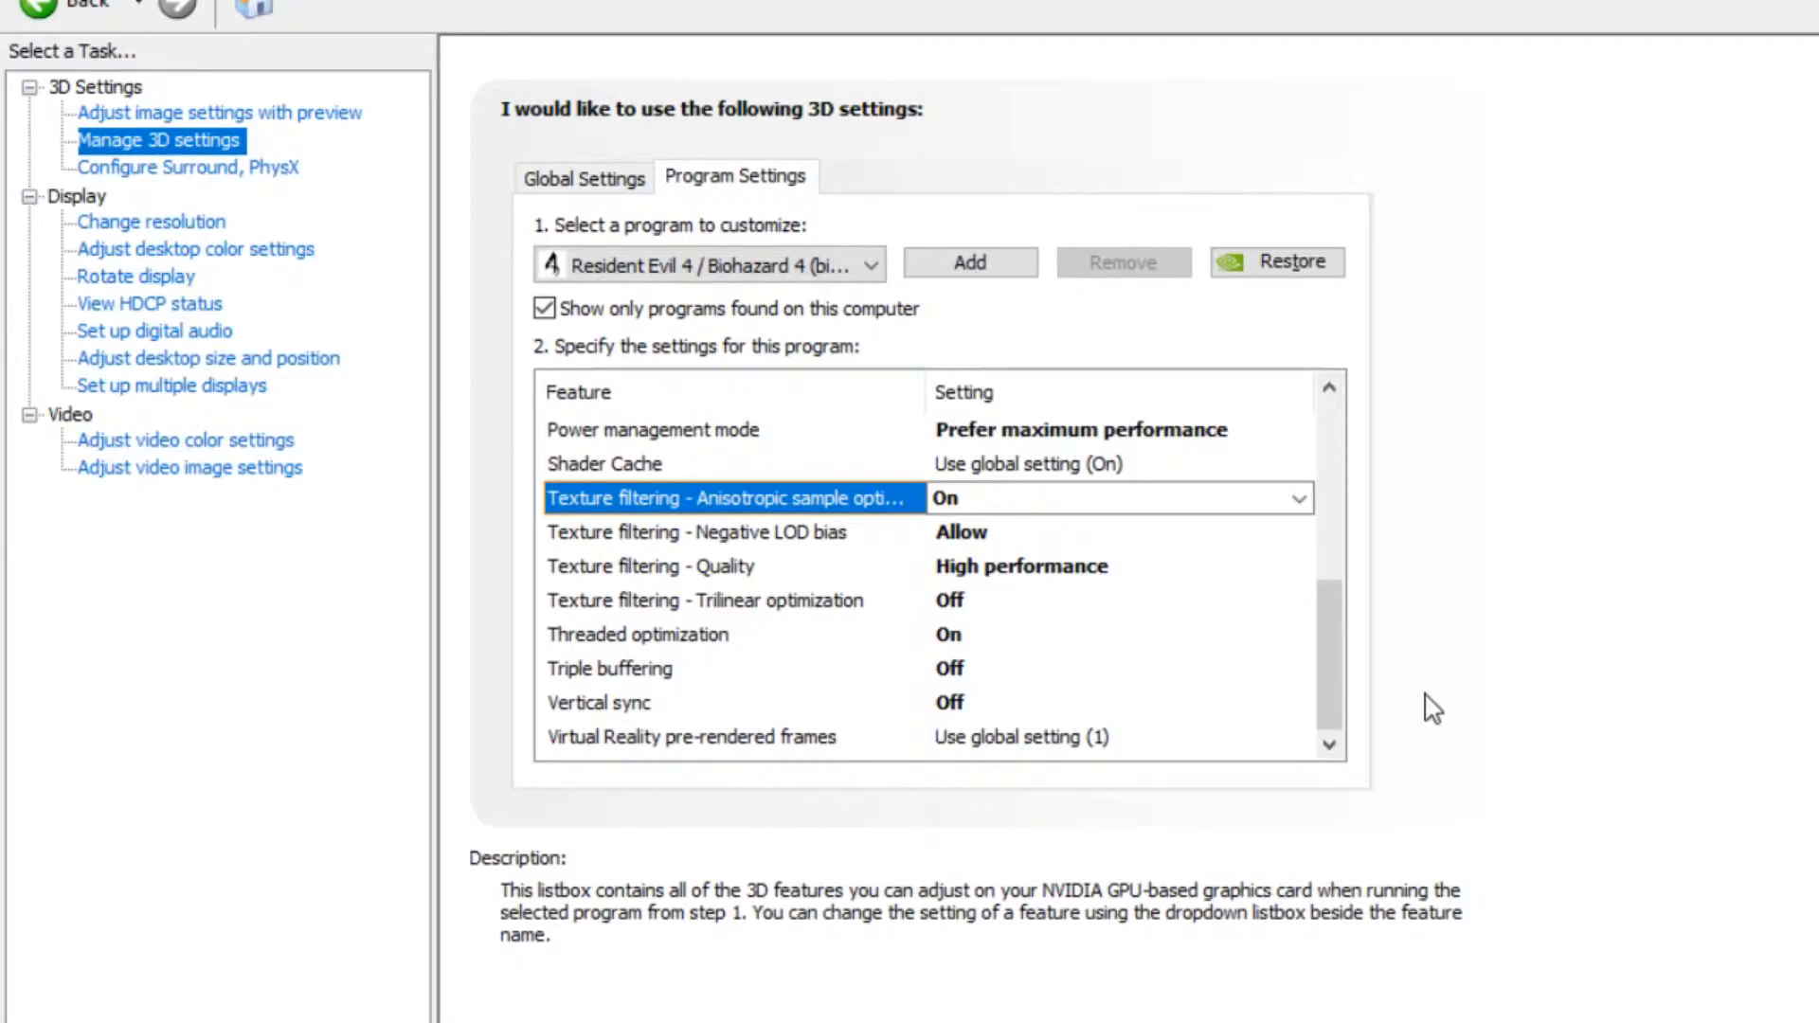
{"action": "mouse_move", "coordinate": [1386, 725]}
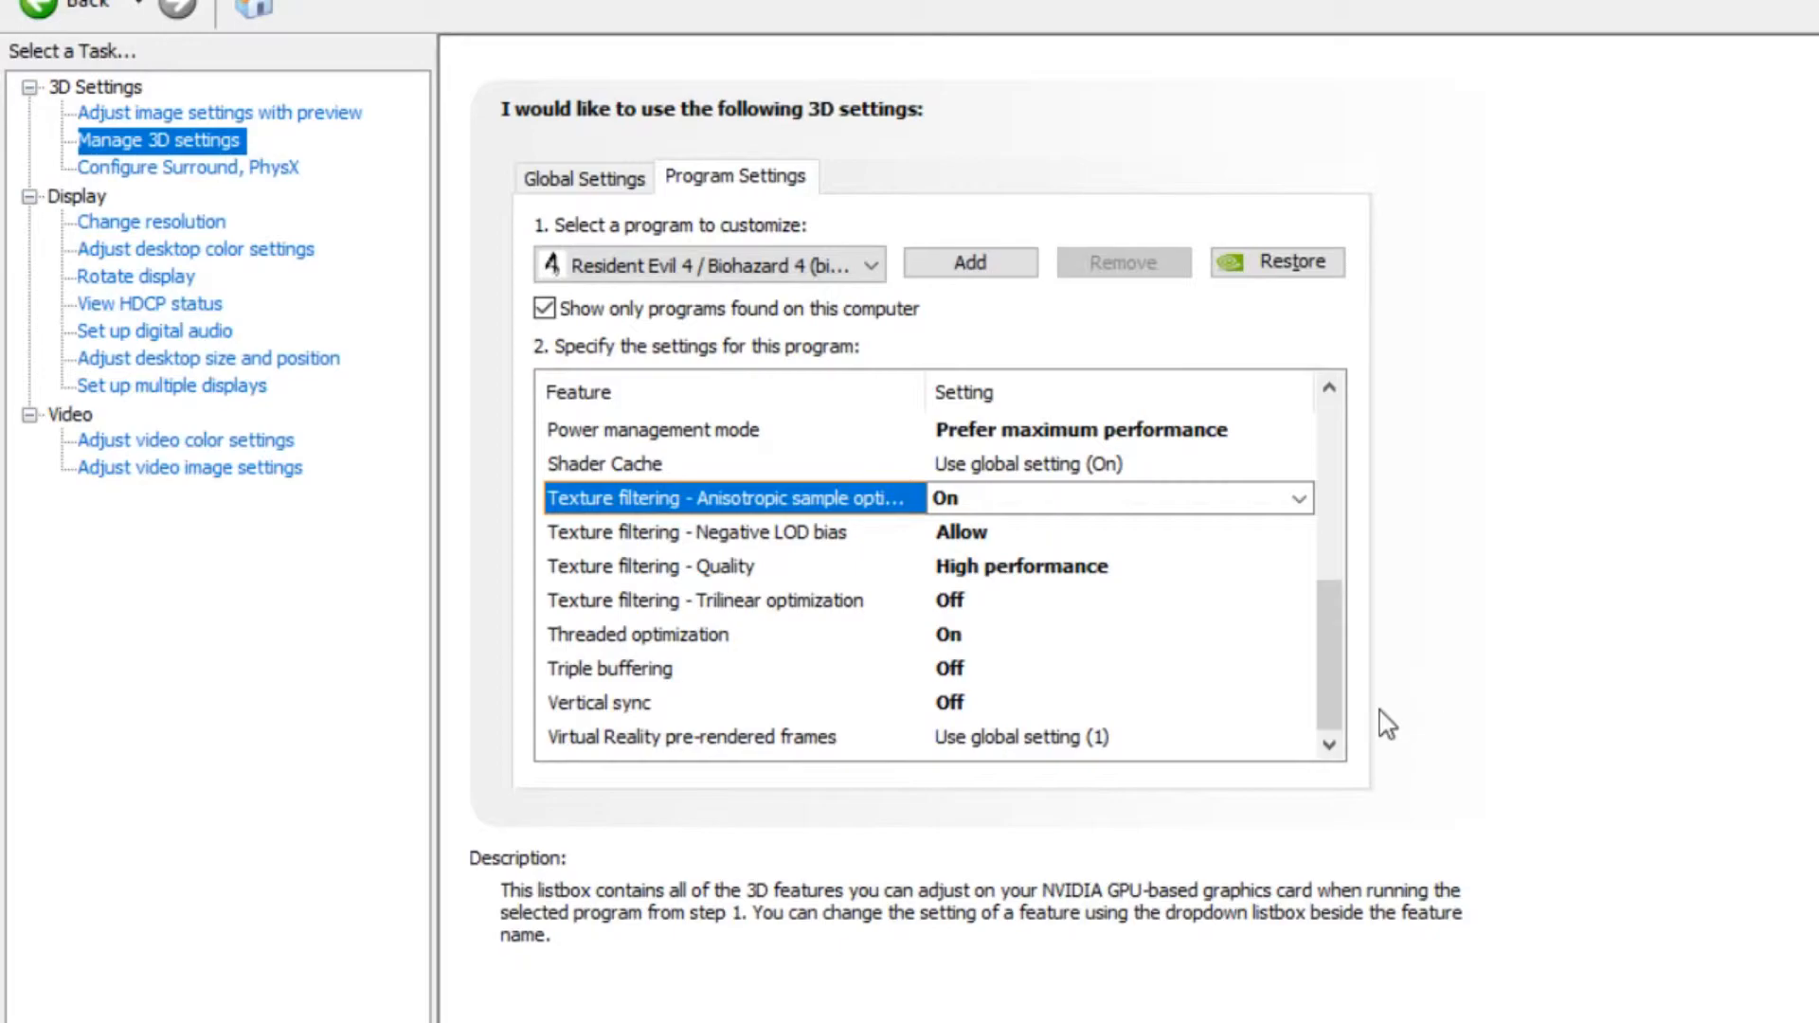
{"action": "scroll", "scroll_direction": "up", "scroll_amount": 3}
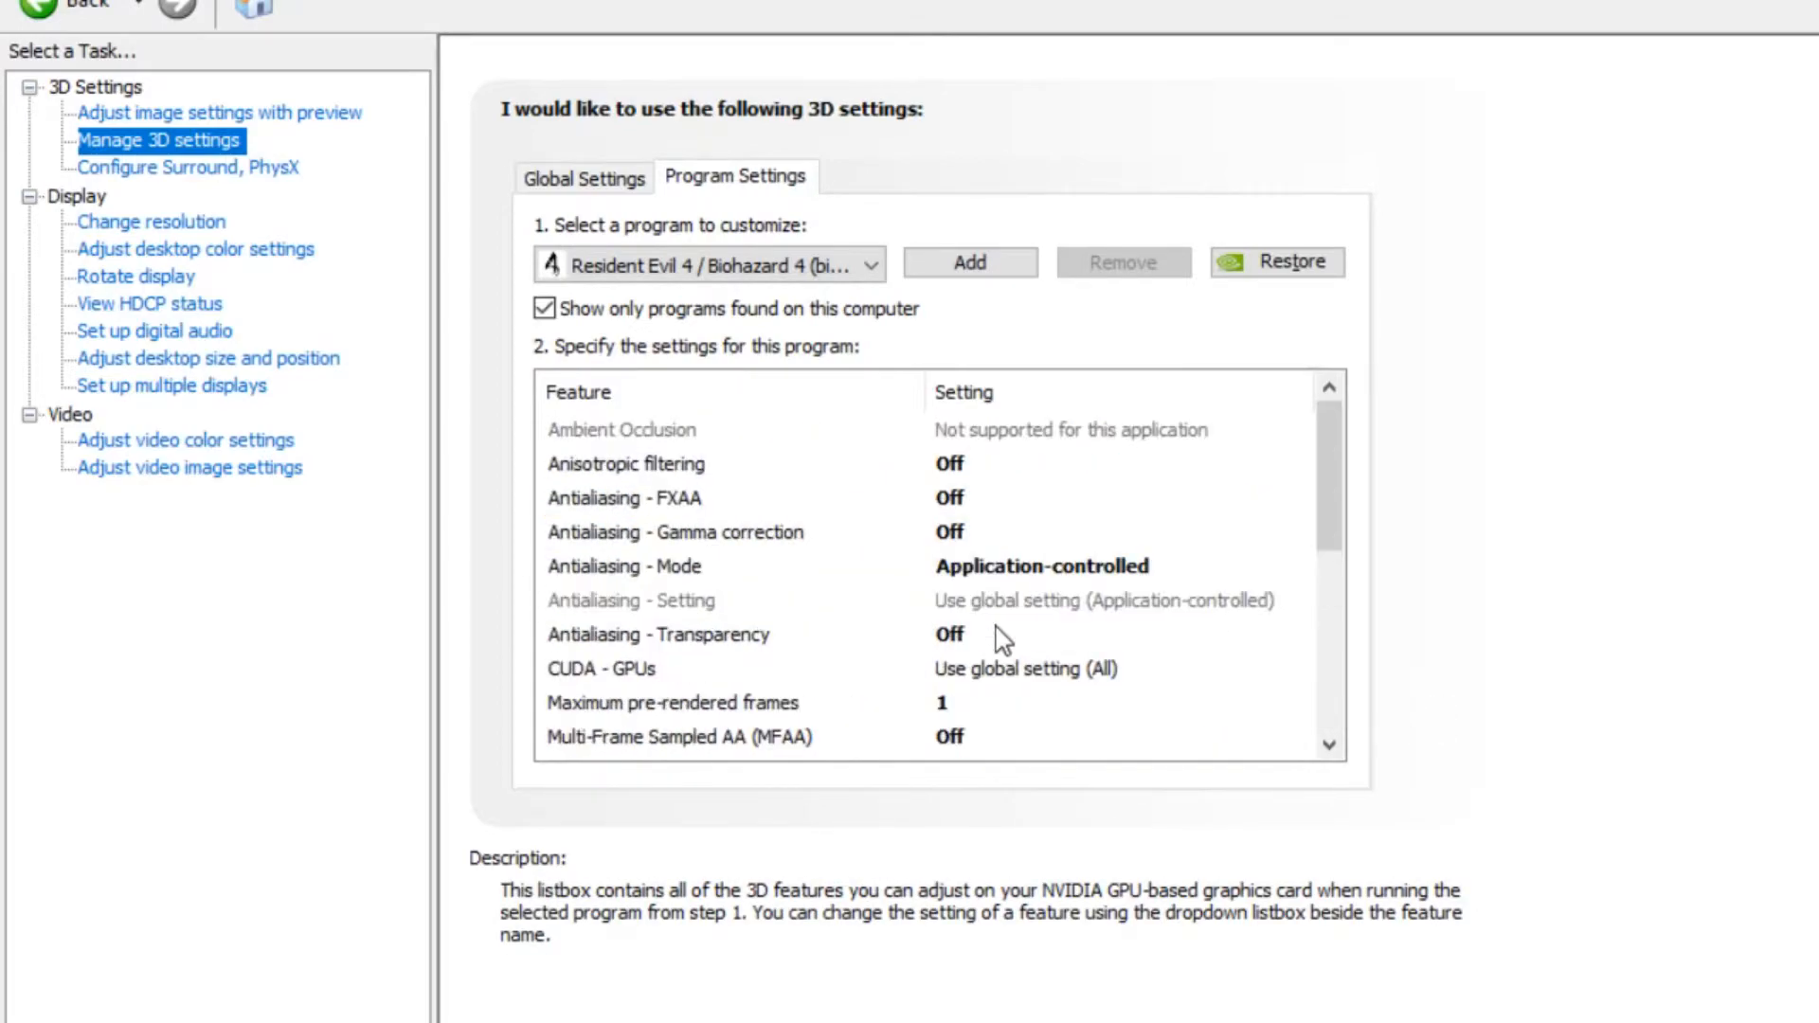
{"action": "scroll", "scroll_direction": "down", "scroll_amount": 3}
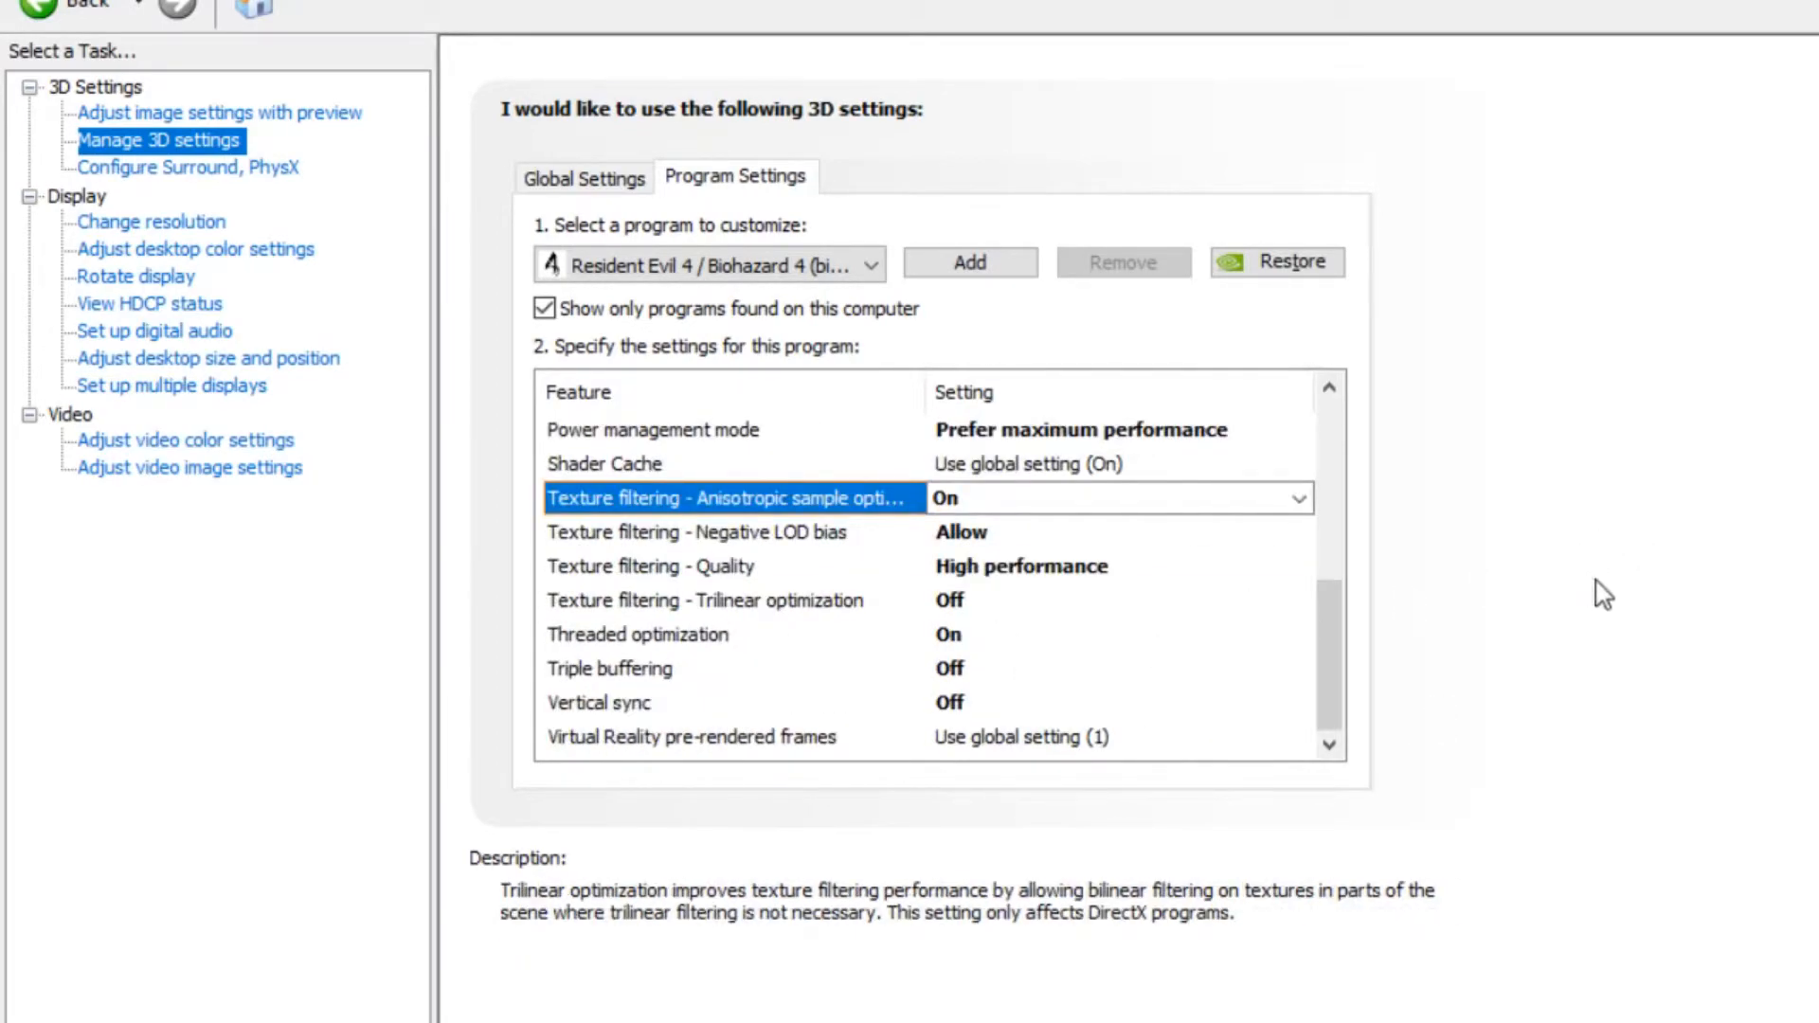
{"action": "mouse_move", "coordinate": [1740, 716]}
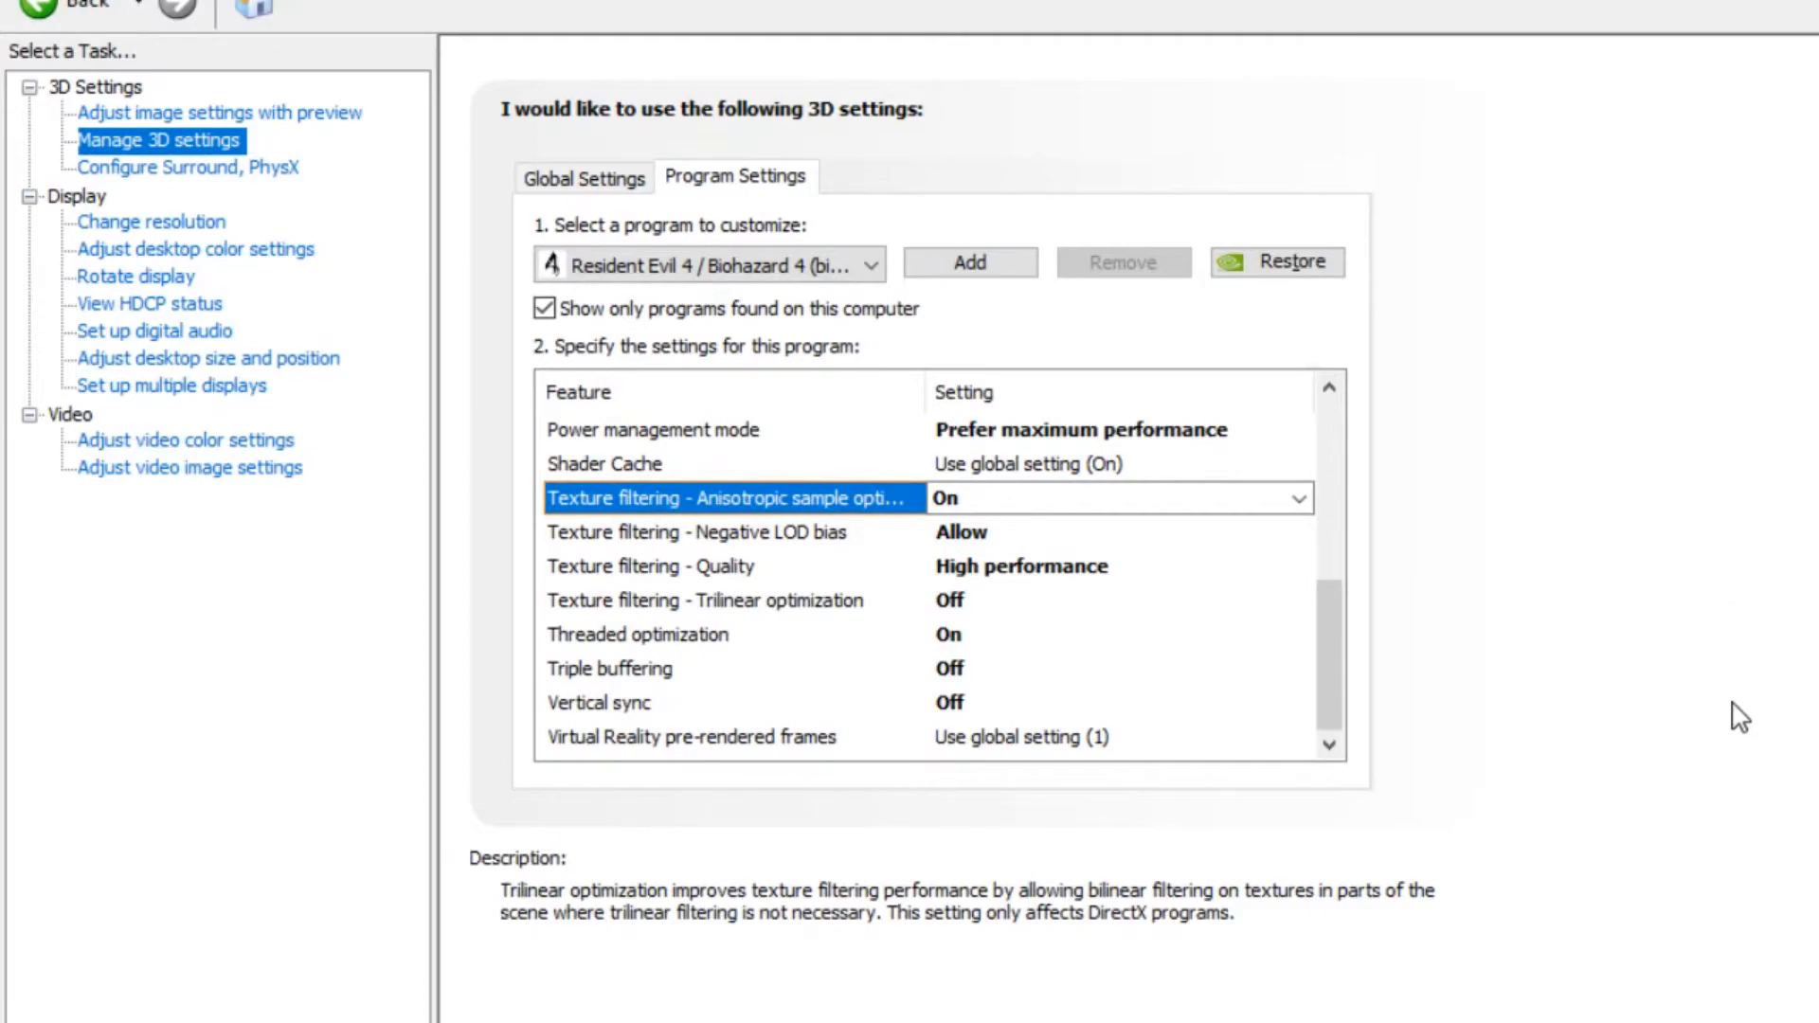